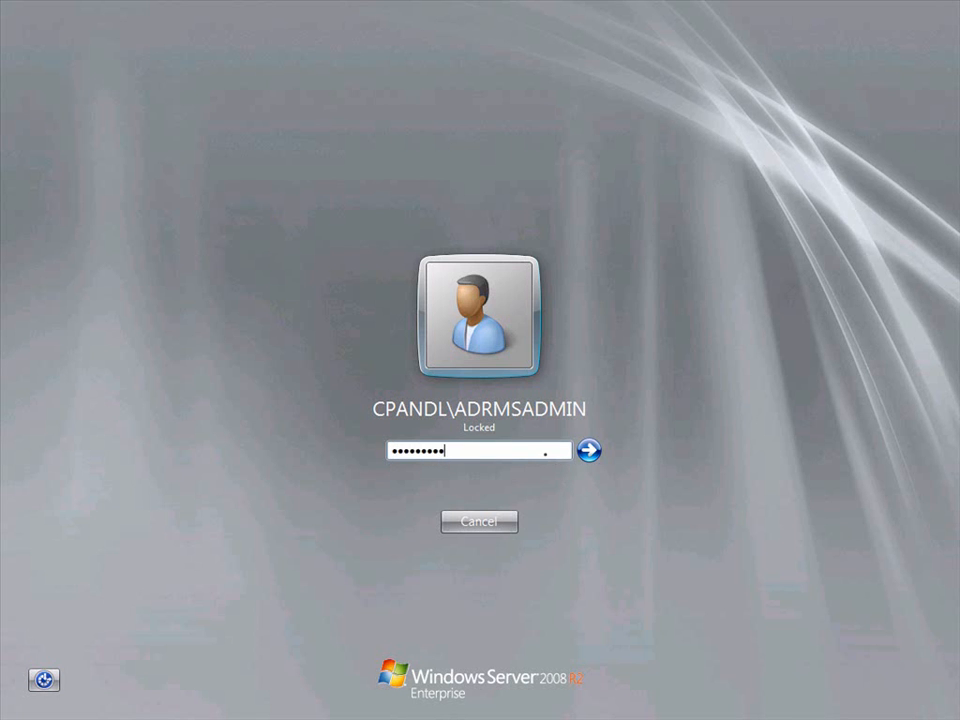
# - Submit the domain administrator password to unlock the session and reach the desktop
pyautogui.click(589, 452)
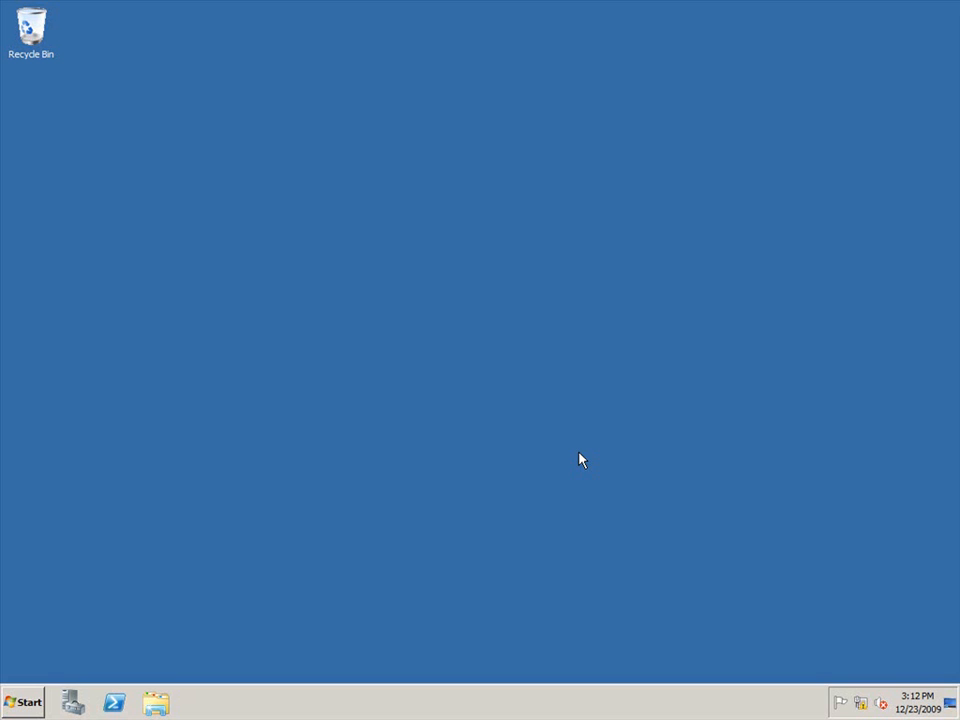
# - Open Local Security Policy to view the User Rights Assignment policies
pyautogui.click(24, 702)
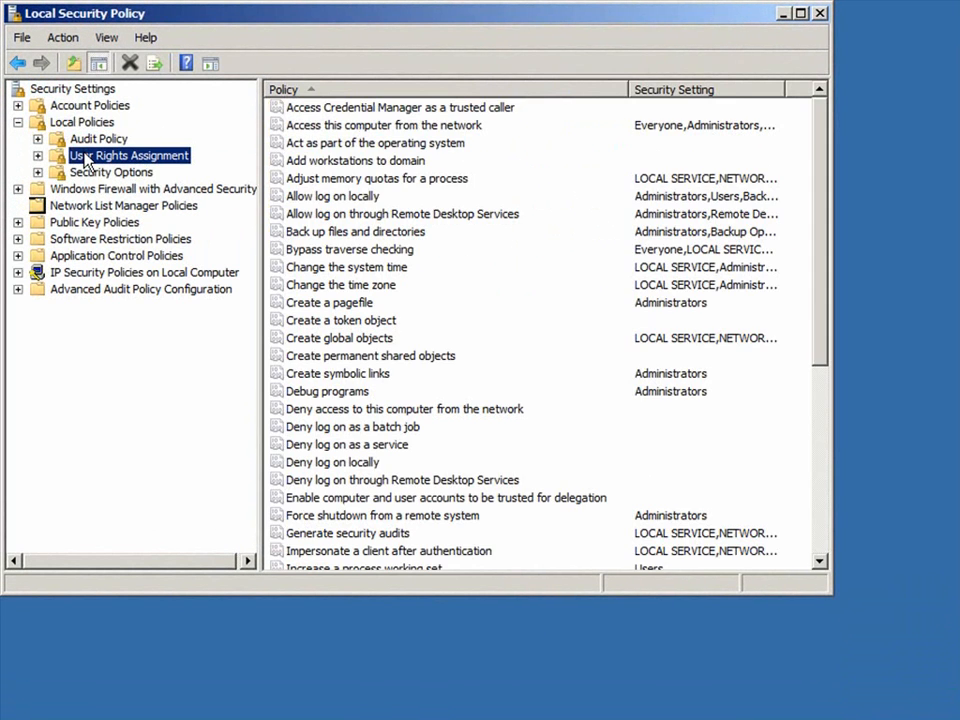
# - Add the account cpandl\adrmssrvc to the Generate security audits right
pyautogui.doubleClick(347, 533)
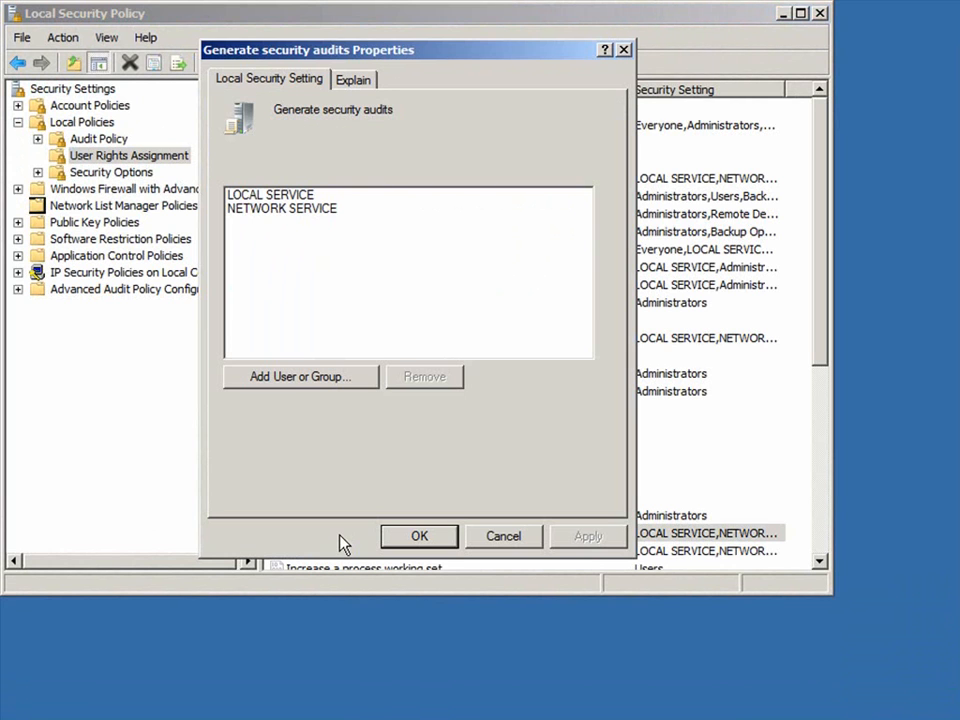
pyautogui.click(300, 376)
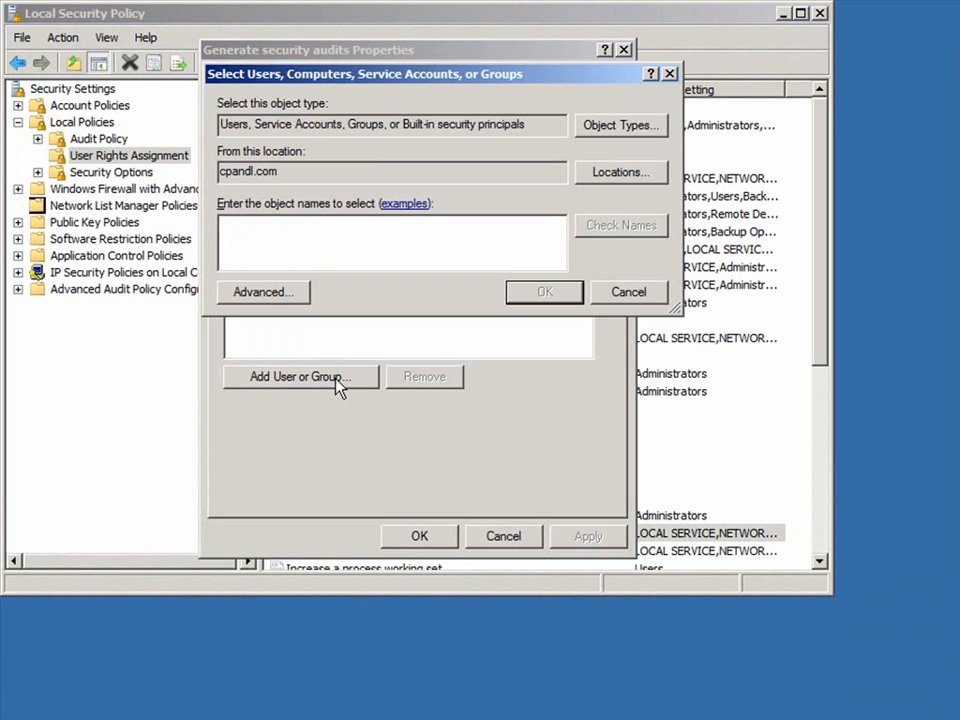
pyautogui.write('cpandl')
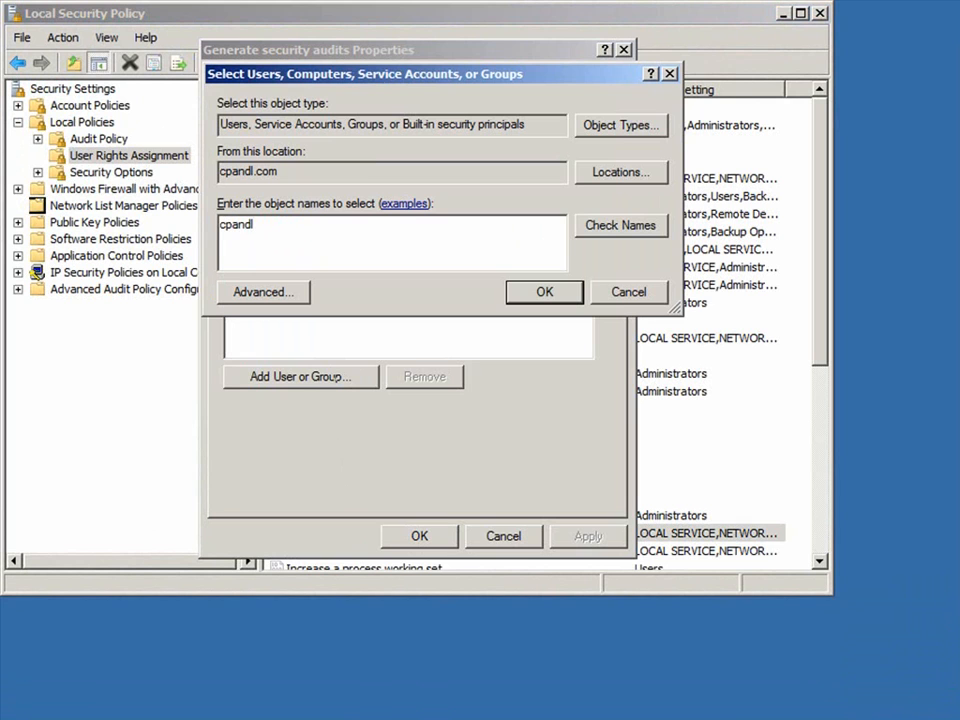
pyautogui.write('\\adr')
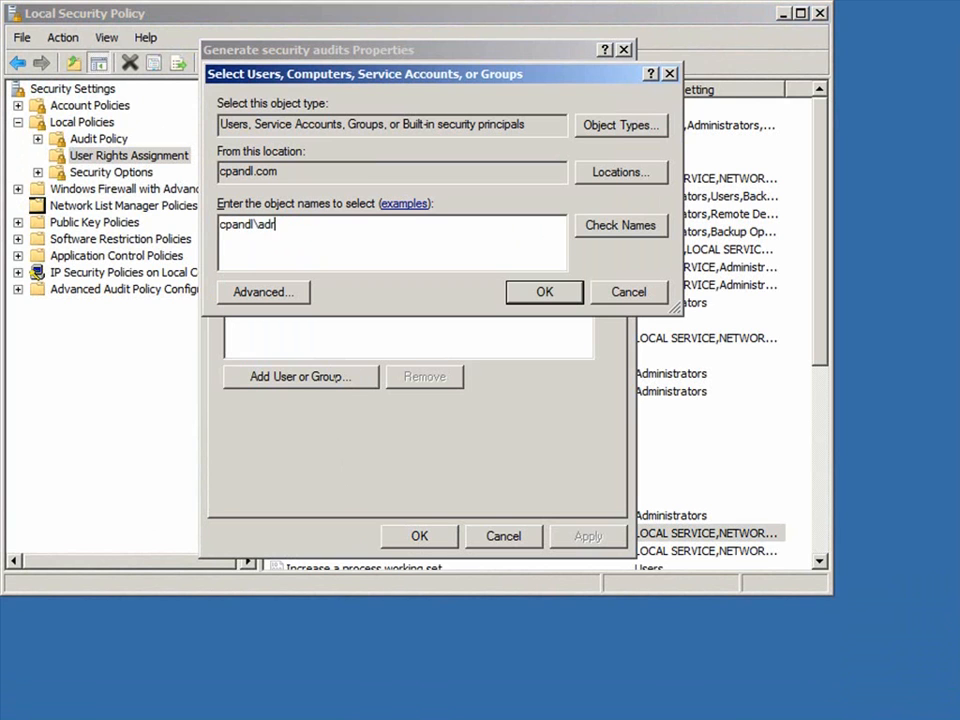
pyautogui.write('mssrvc')
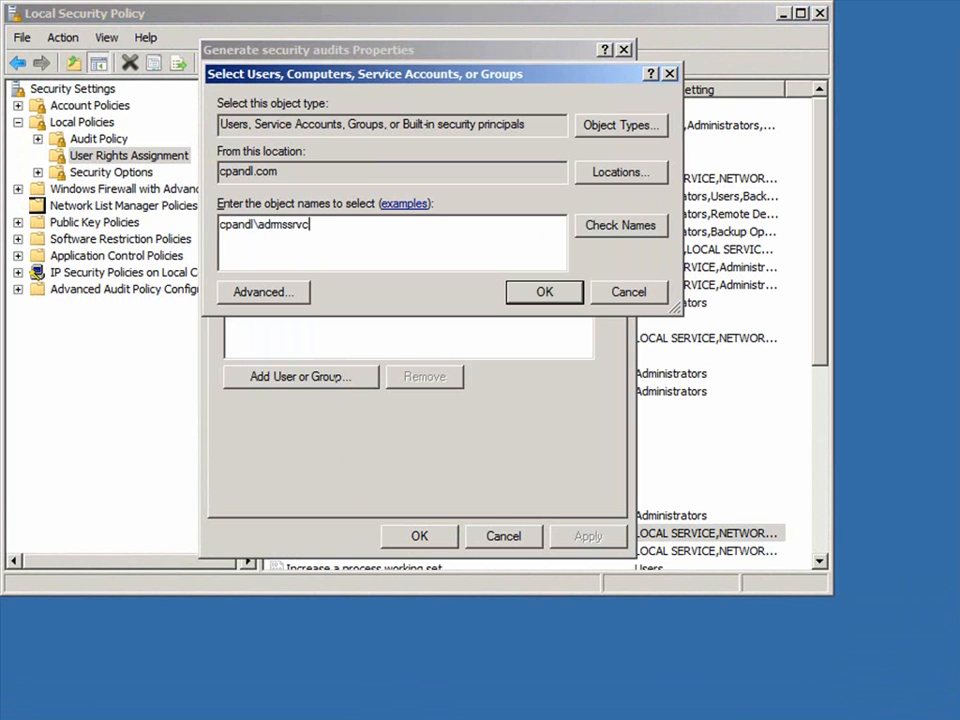
pyautogui.click(620, 225)
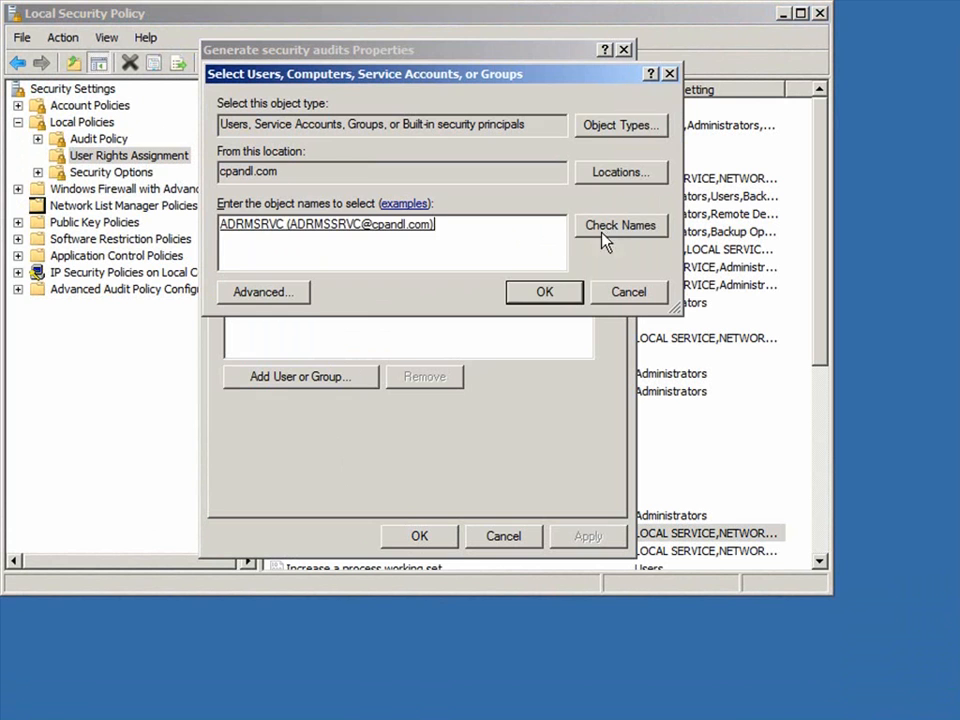
pyautogui.click(544, 291)
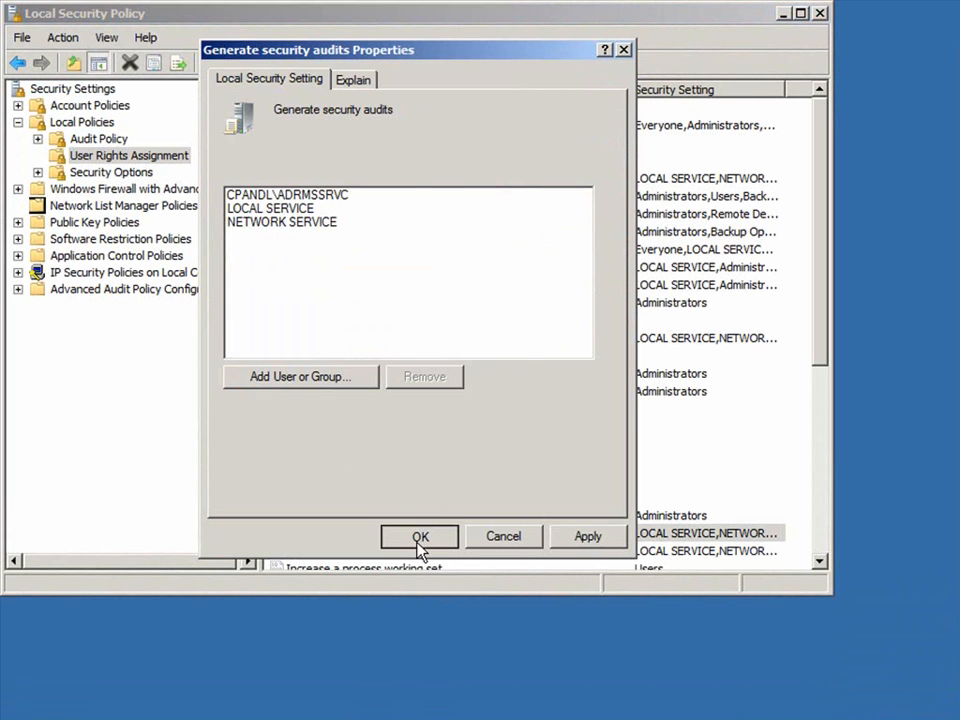
pyautogui.click(419, 536)
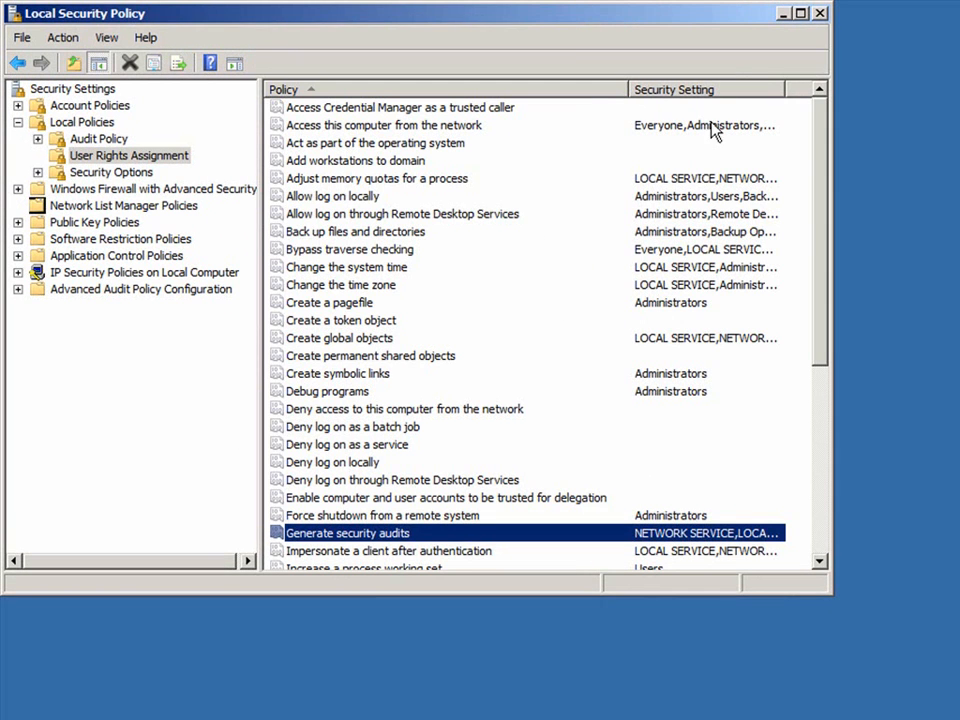
# - Launch the AD RMS console maximized and open the adrms-srv.cpandl.com cluster's Properties
pyautogui.click(820, 13)
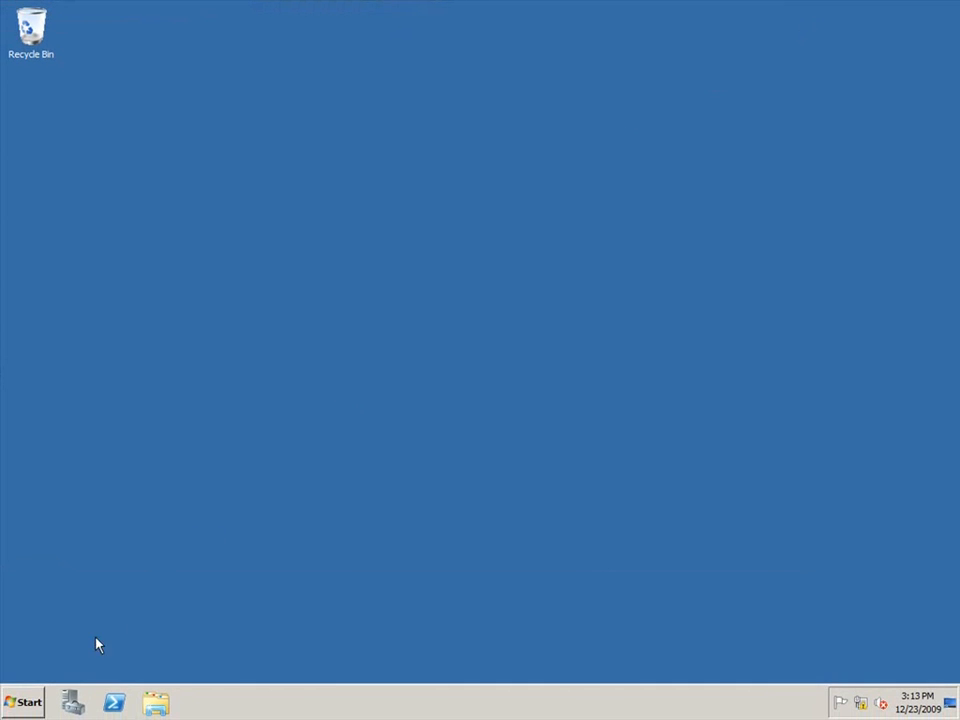
pyautogui.click(22, 701)
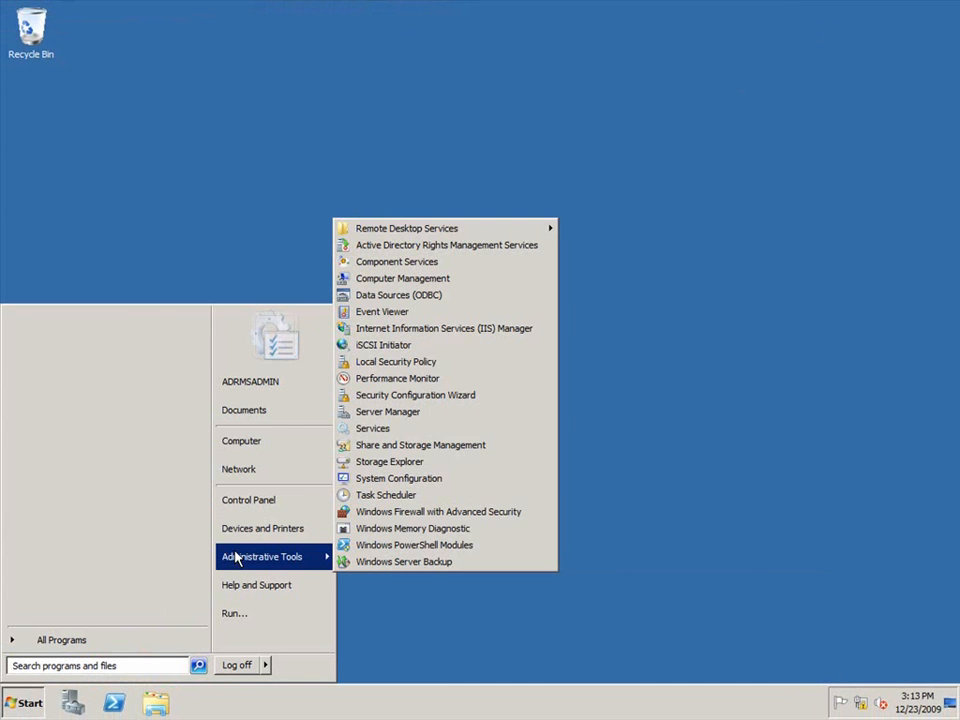
pyautogui.moveTo(446, 245)
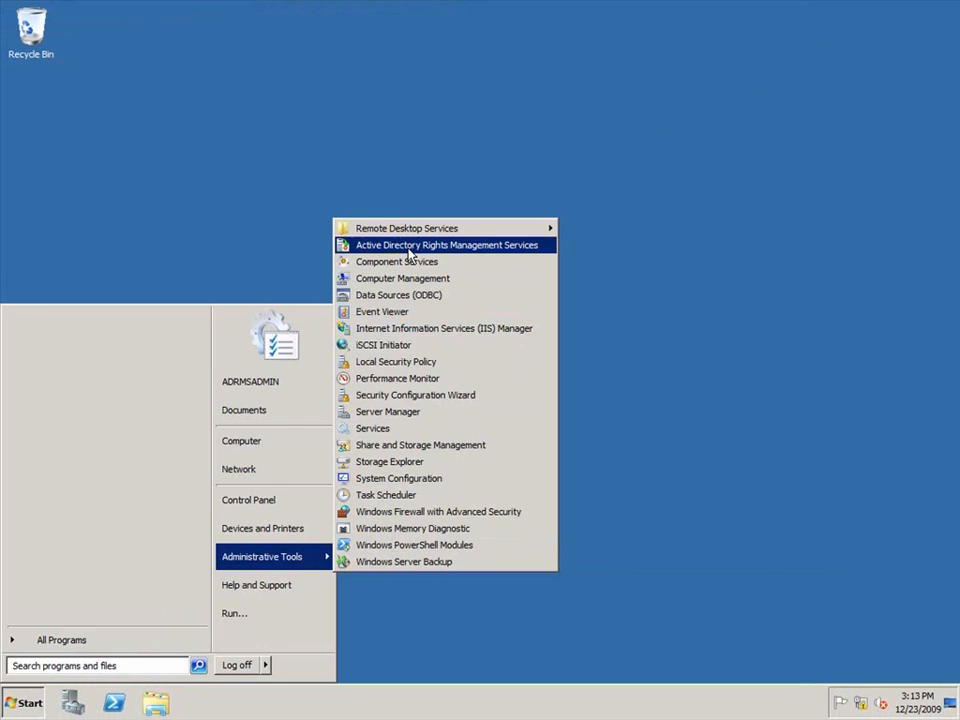
pyautogui.click(446, 245)
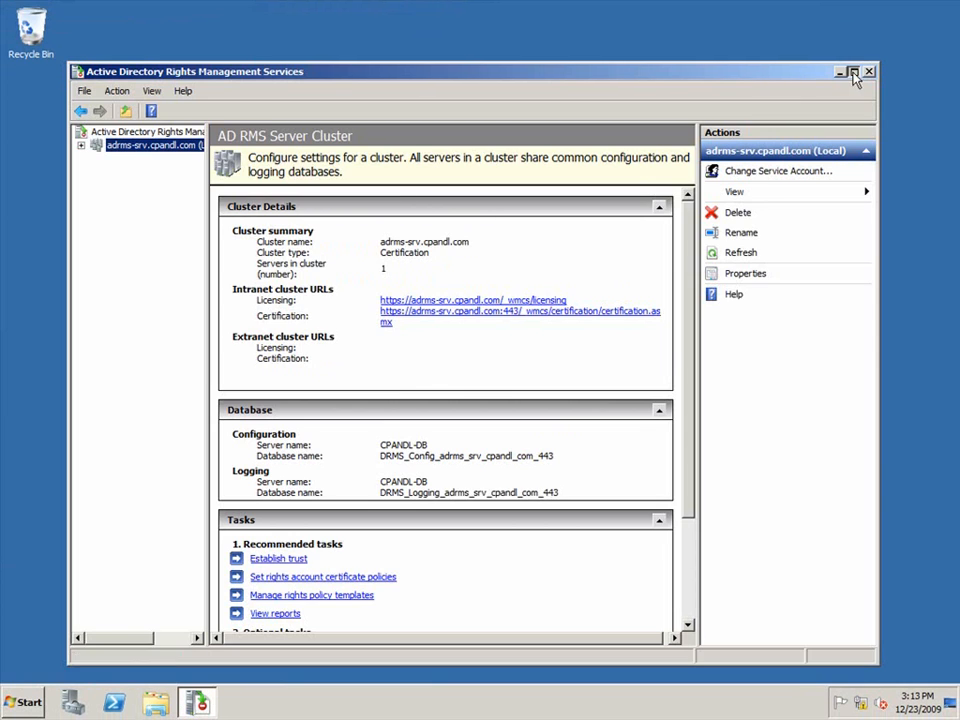
pyautogui.click(853, 71)
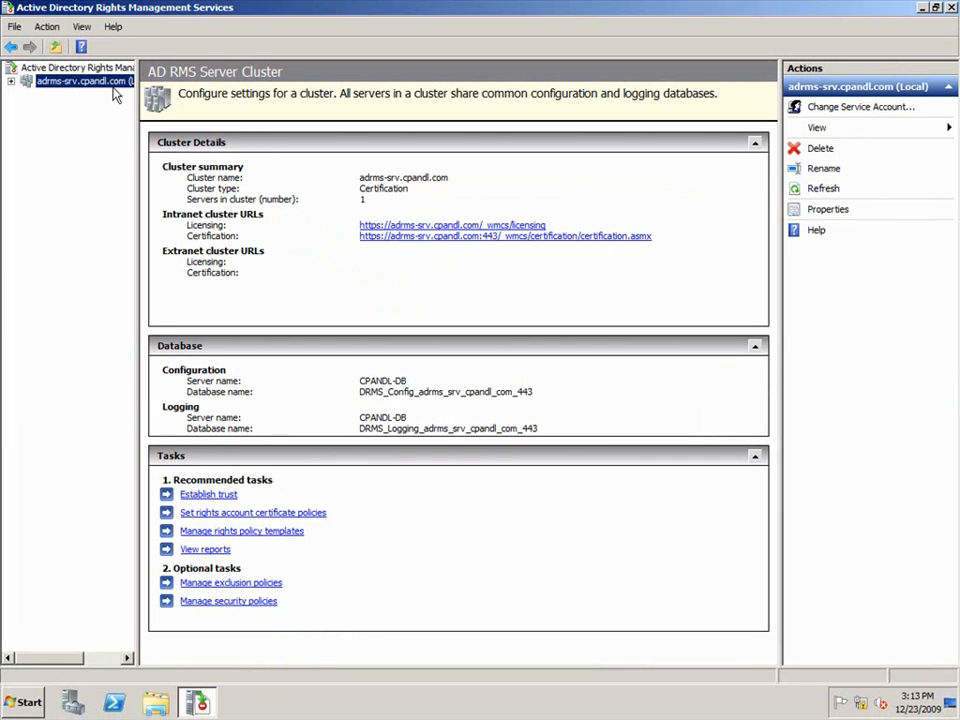
pyautogui.rightClick(83, 81)
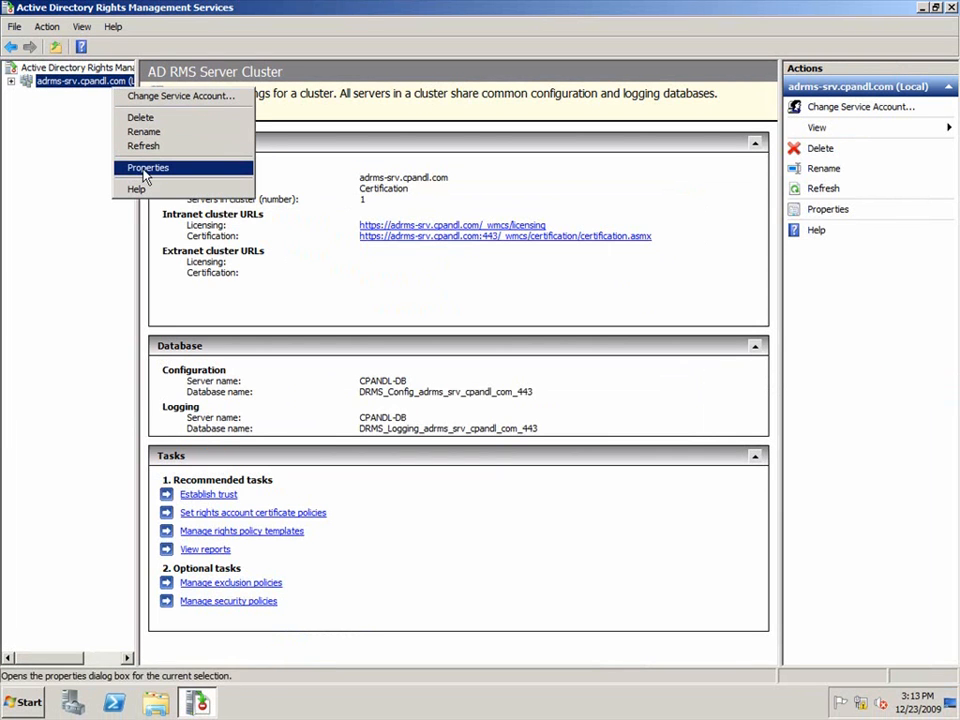
pyautogui.click(148, 167)
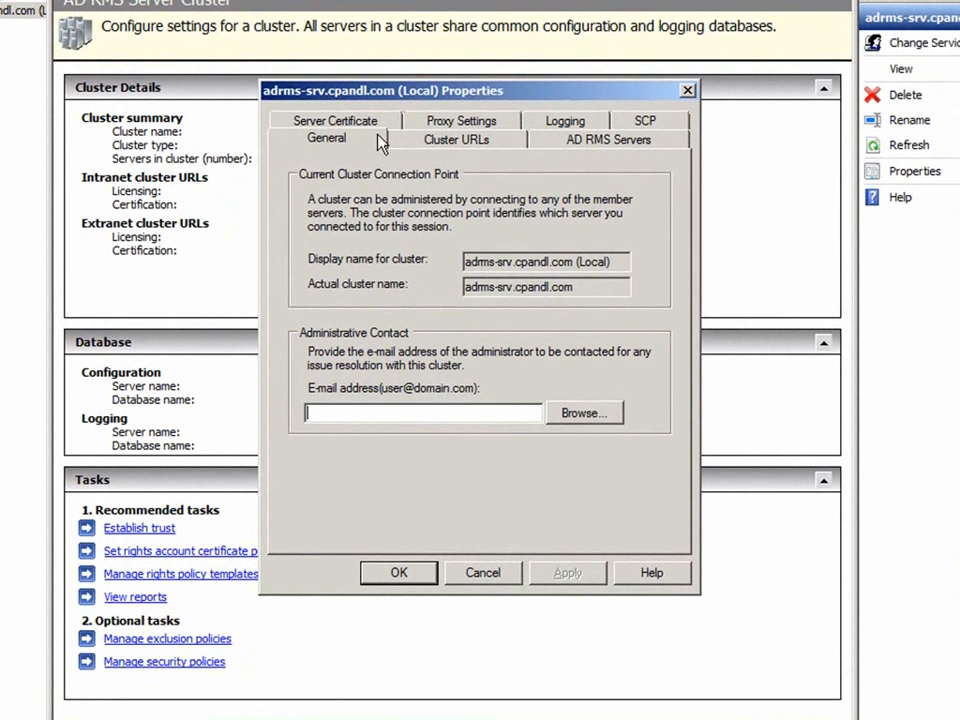
pyautogui.click(456, 139)
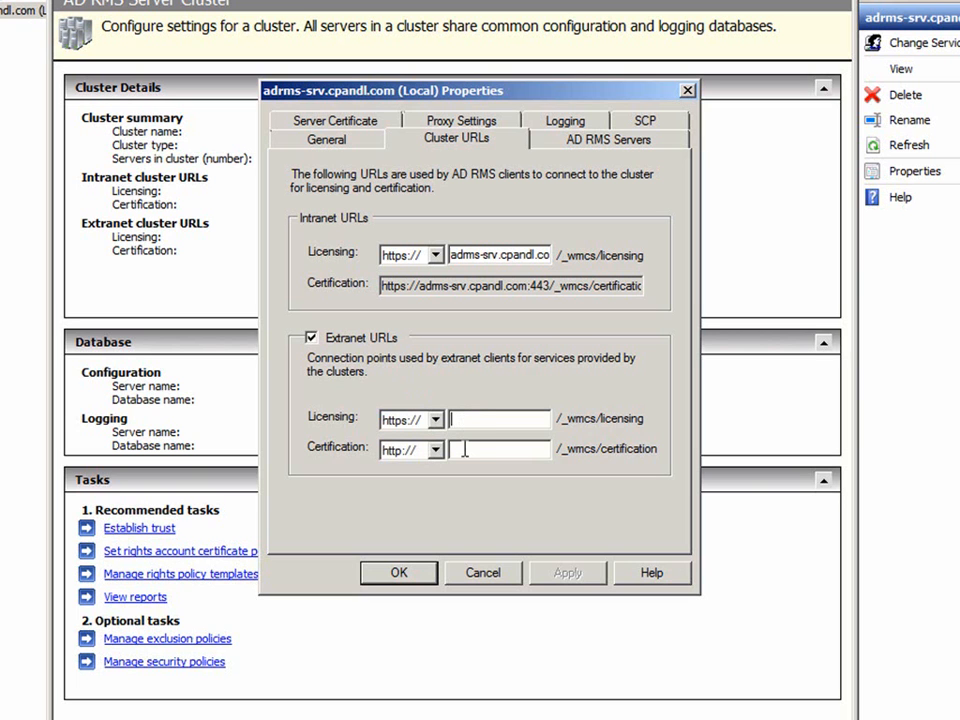
pyautogui.write('adrms-srv.cp')
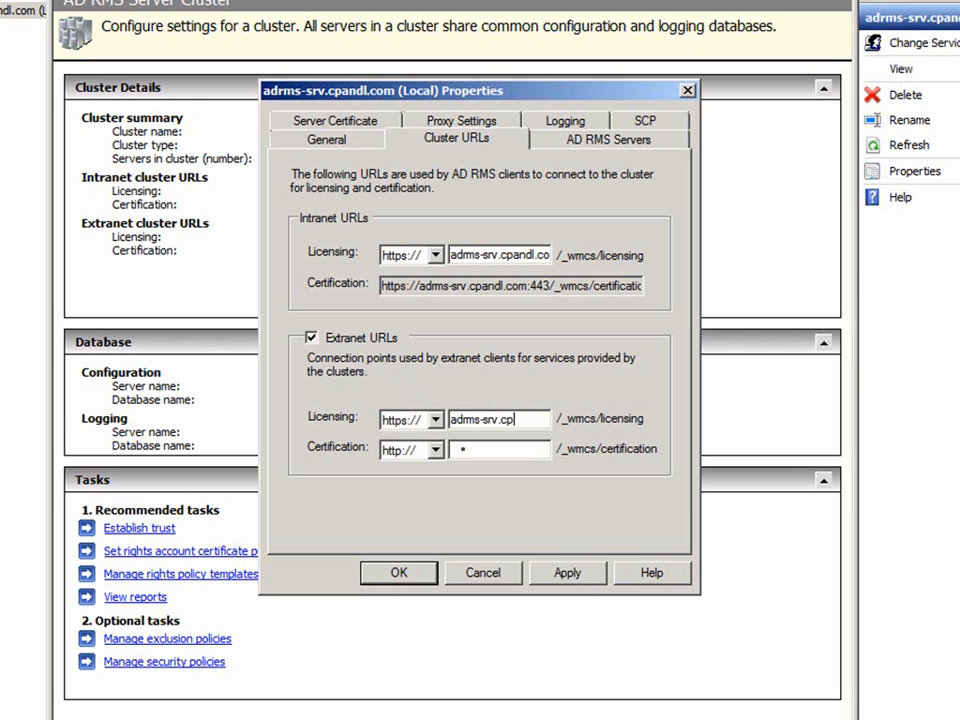
pyautogui.write('rms-srv.cpandl.com')
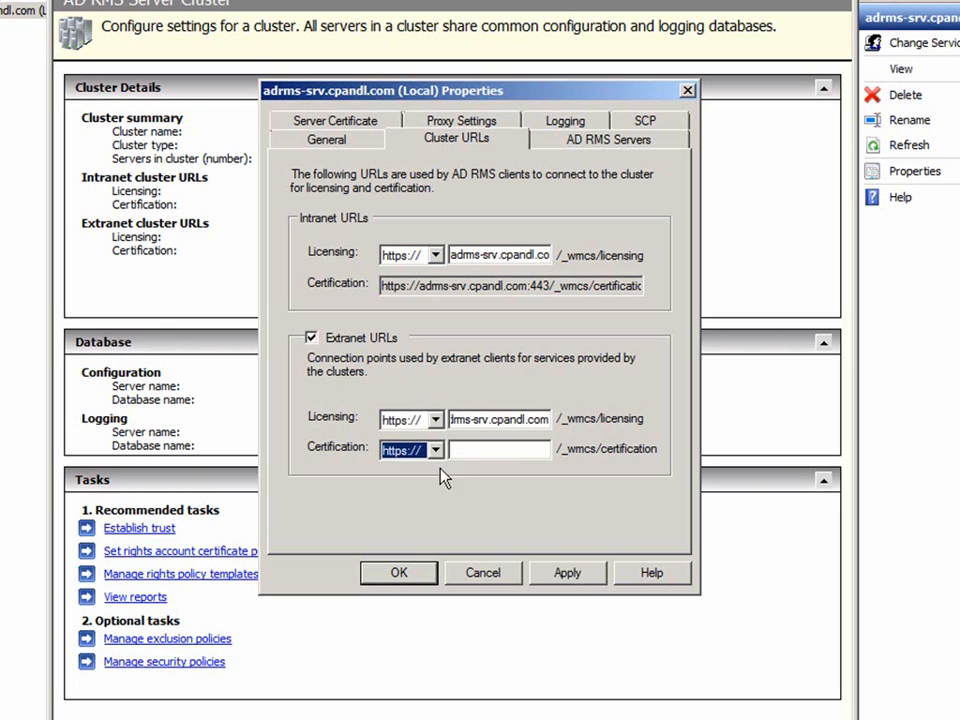
pyautogui.write('adrms-srv.')
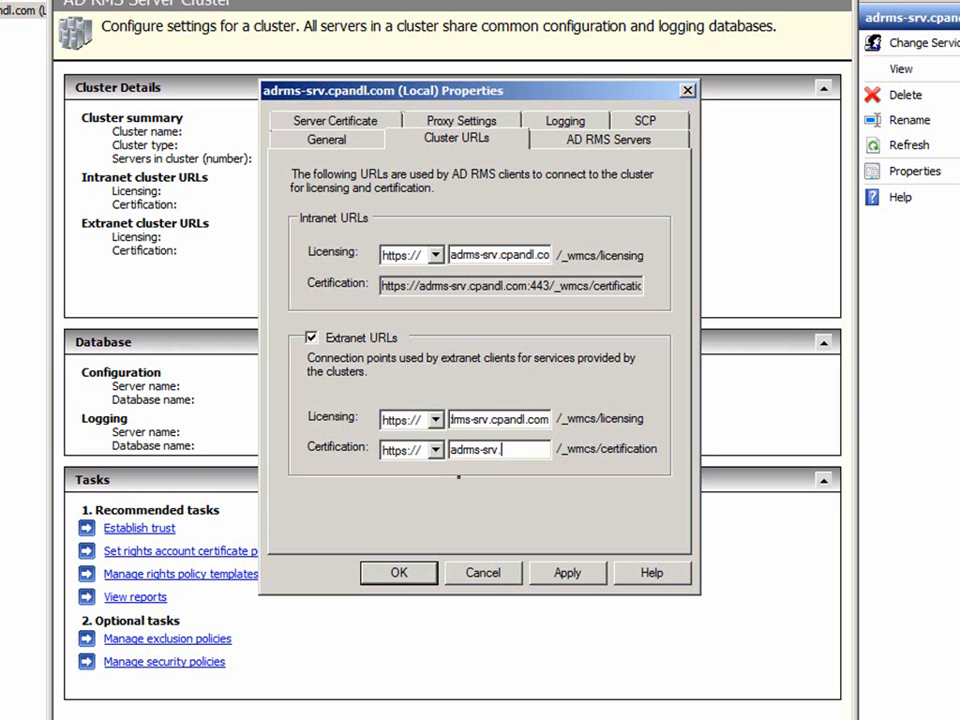
pyautogui.write('drms-srv.cpandl.com')
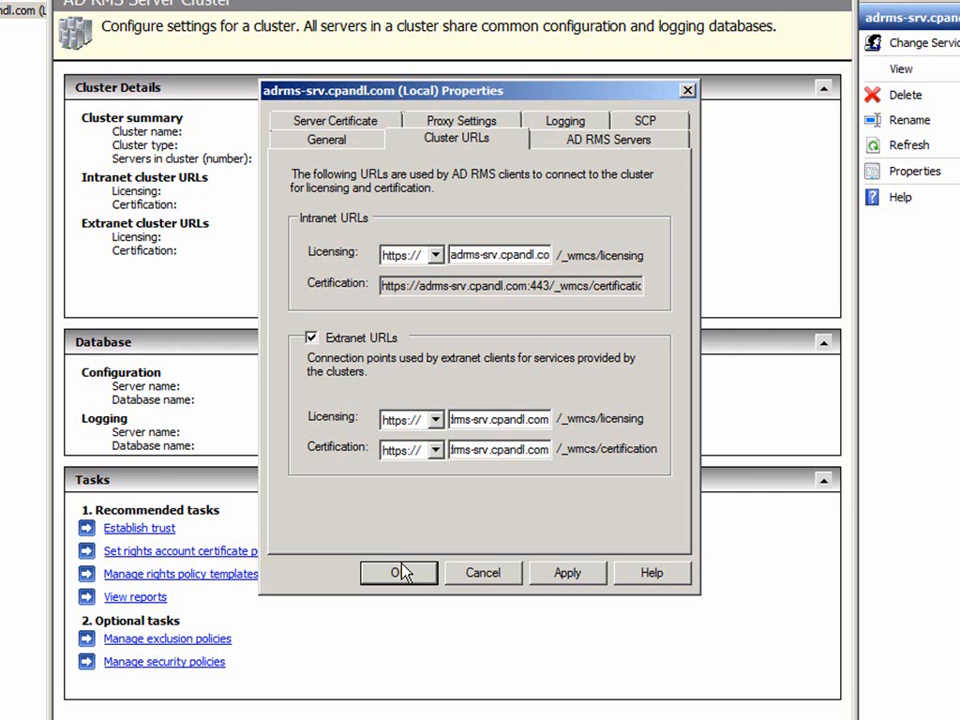
pyautogui.click(398, 572)
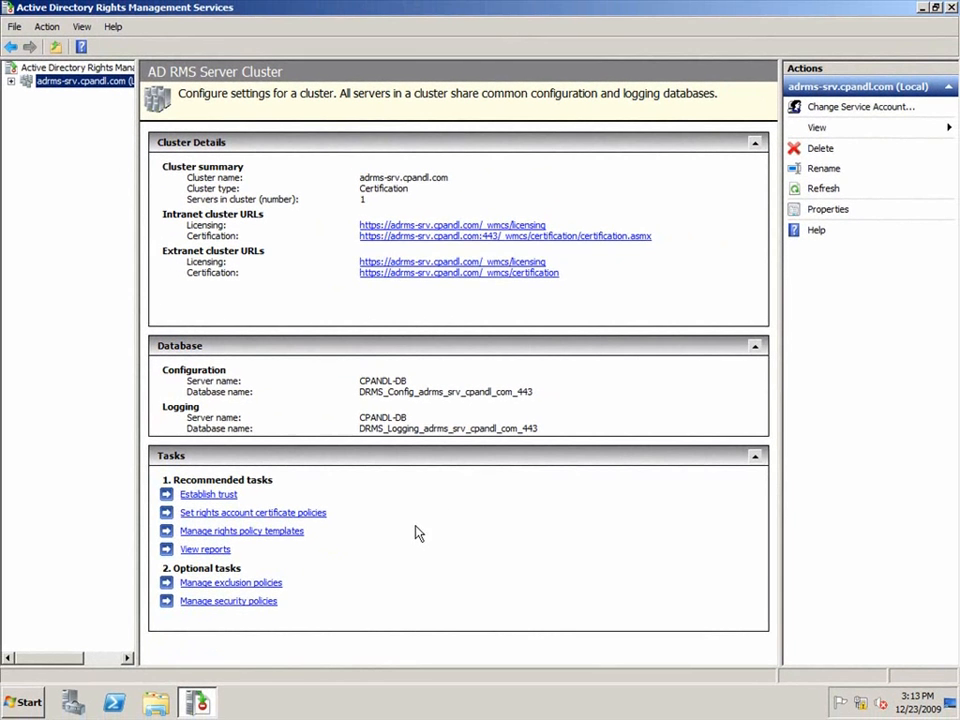
# - Close the AD RMS console and launch Server Manager from the taskbar
pyautogui.click(921, 7)
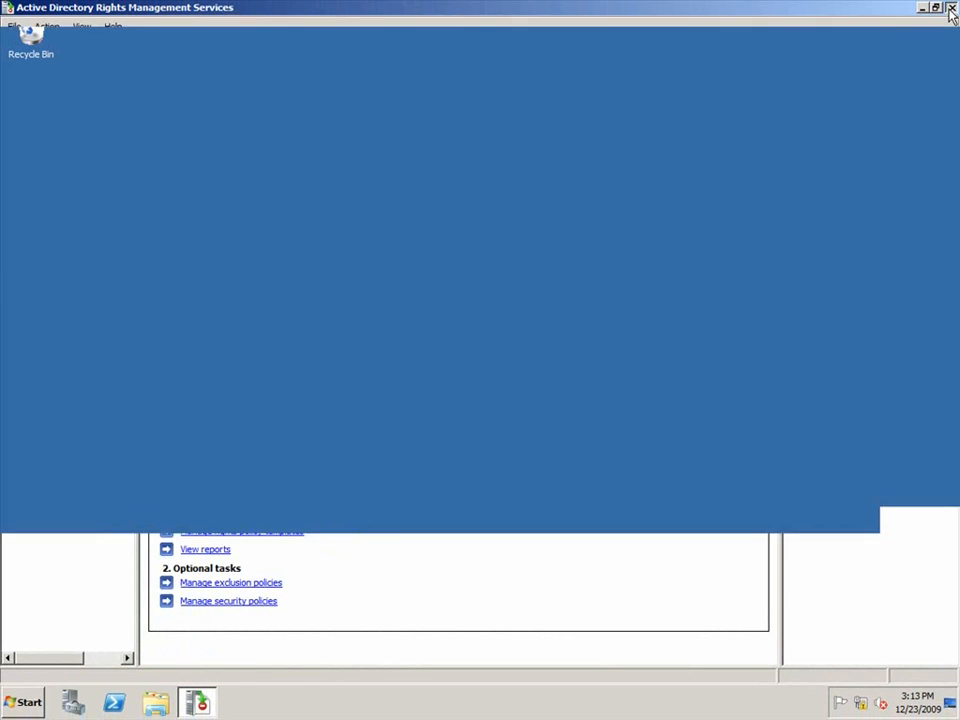
pyautogui.click(951, 8)
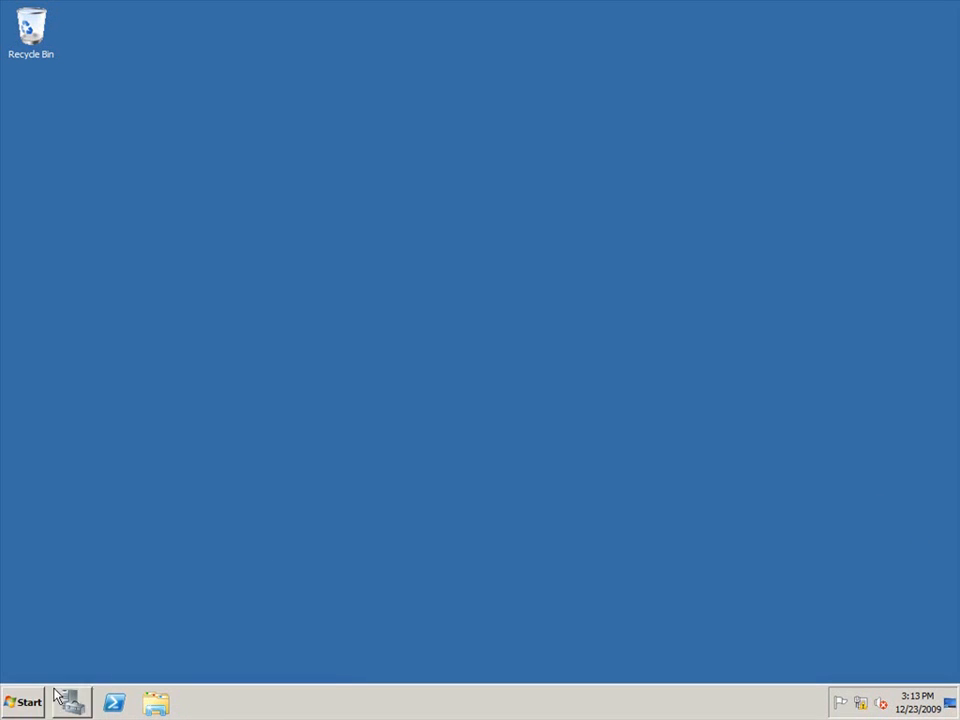
pyautogui.click(25, 702)
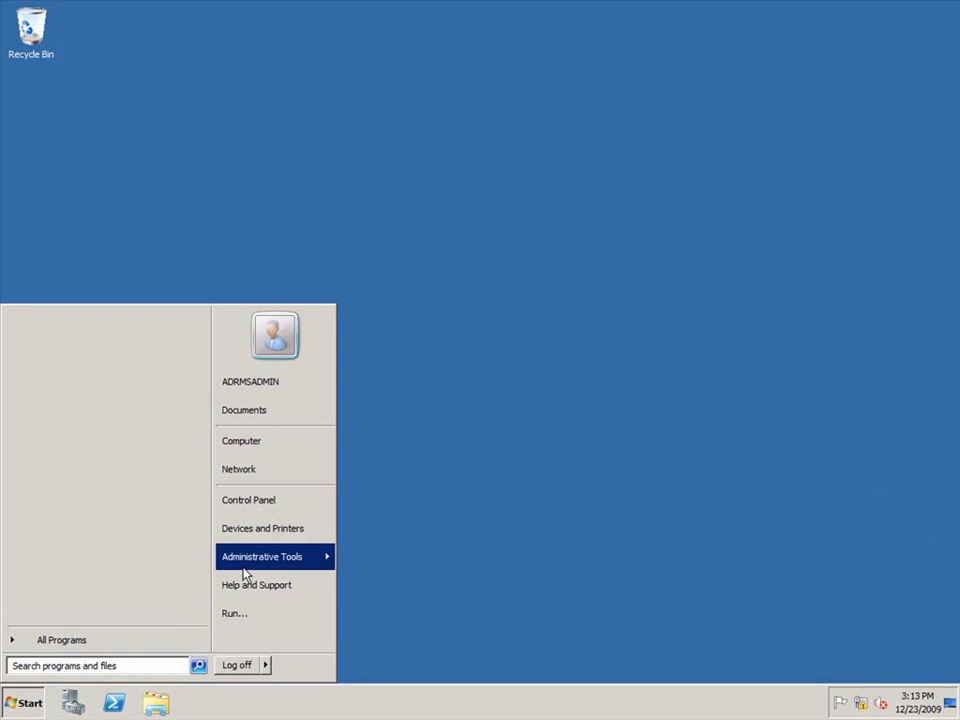
pyautogui.click(261, 556)
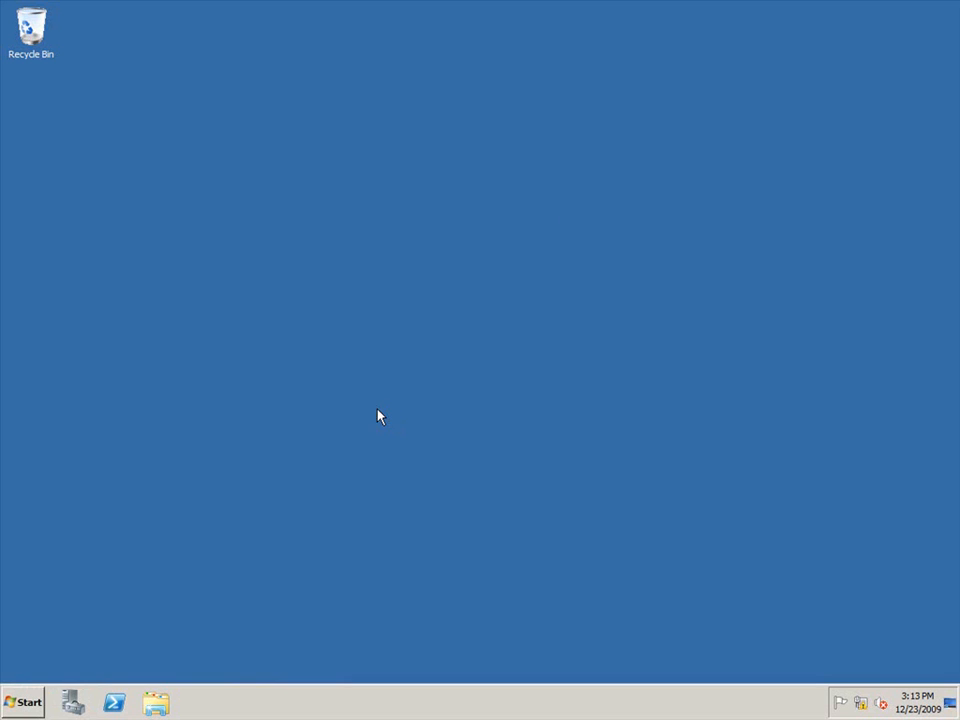
pyautogui.click(72, 702)
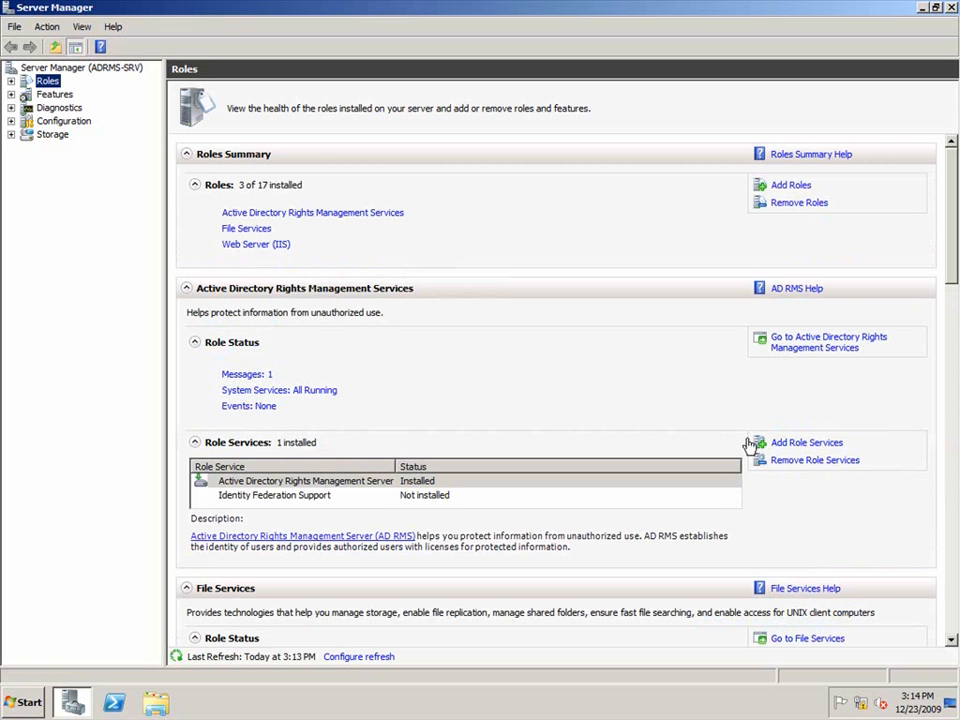
# - Select Identity Federation Support in Add Role Services and accept its required AD FS services
pyautogui.click(806, 442)
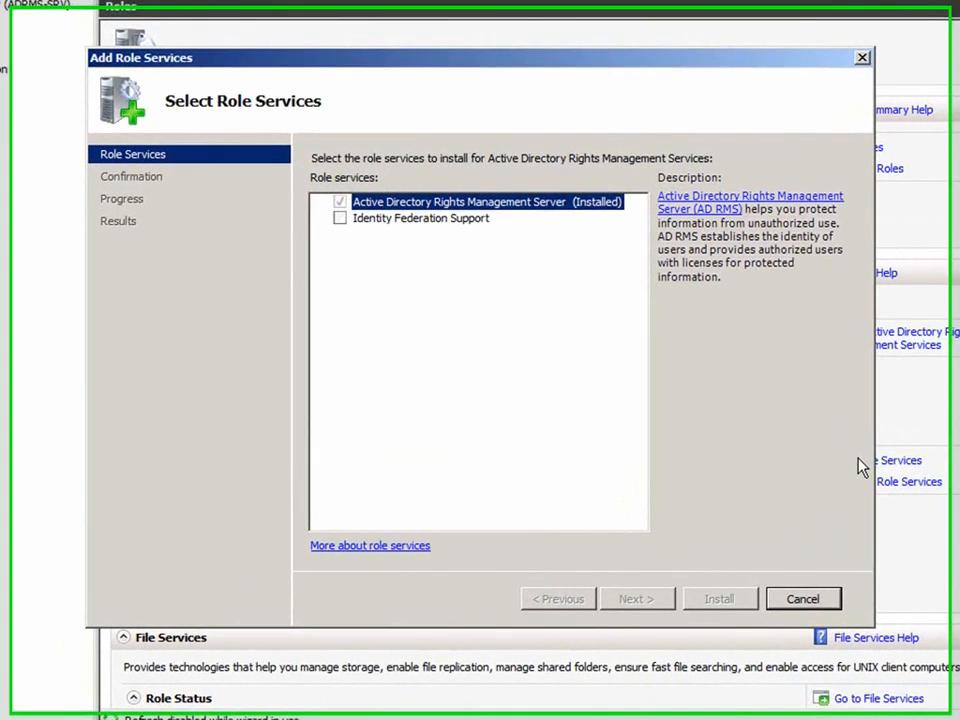
pyautogui.click(340, 218)
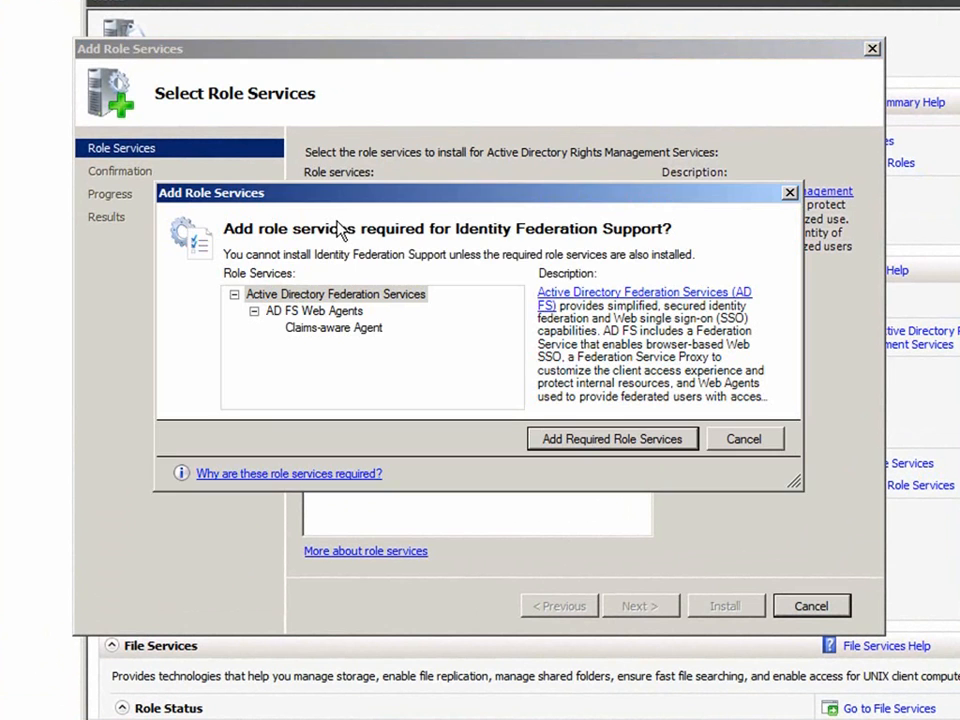
pyautogui.click(612, 438)
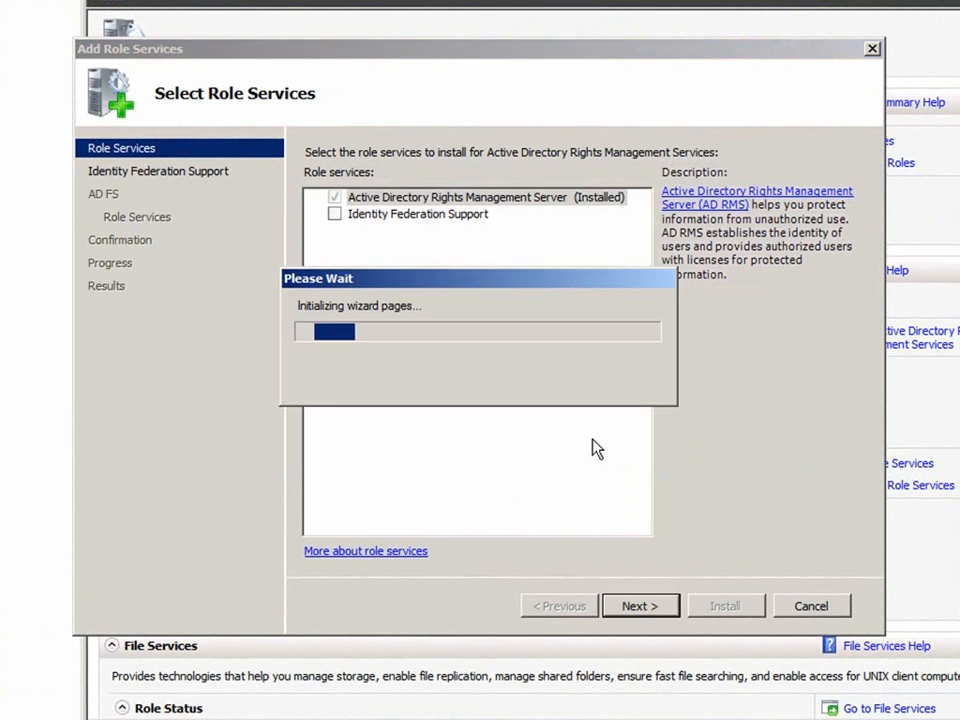
# - Enter adfs-resource.cpandl.com as the federation server and validate it
pyautogui.click(640, 605)
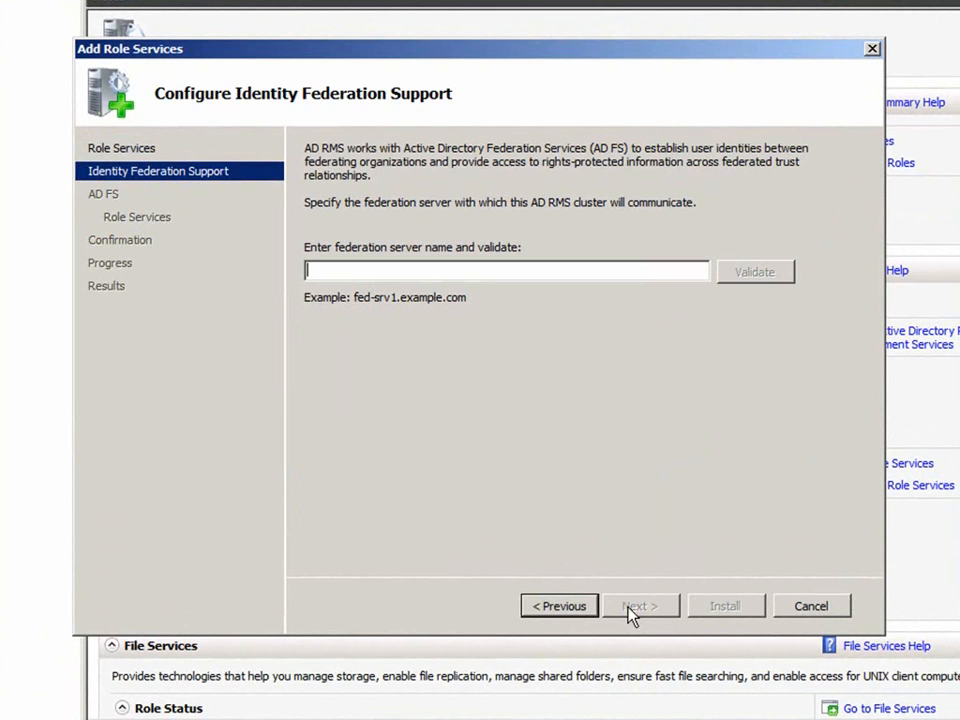
pyautogui.write('adfs')
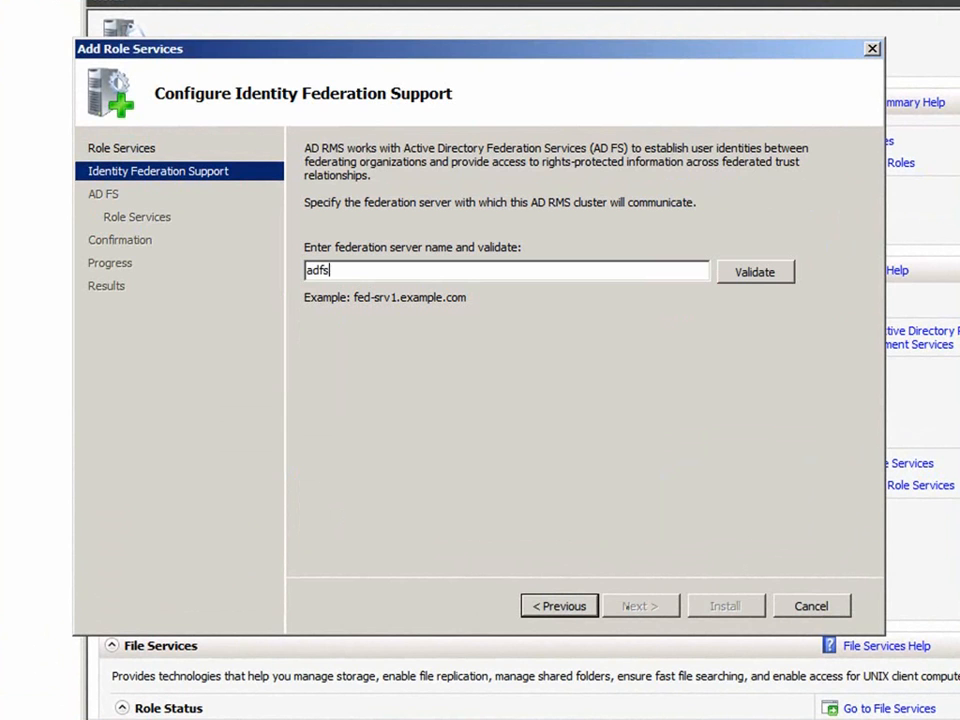
pyautogui.write('-resource')
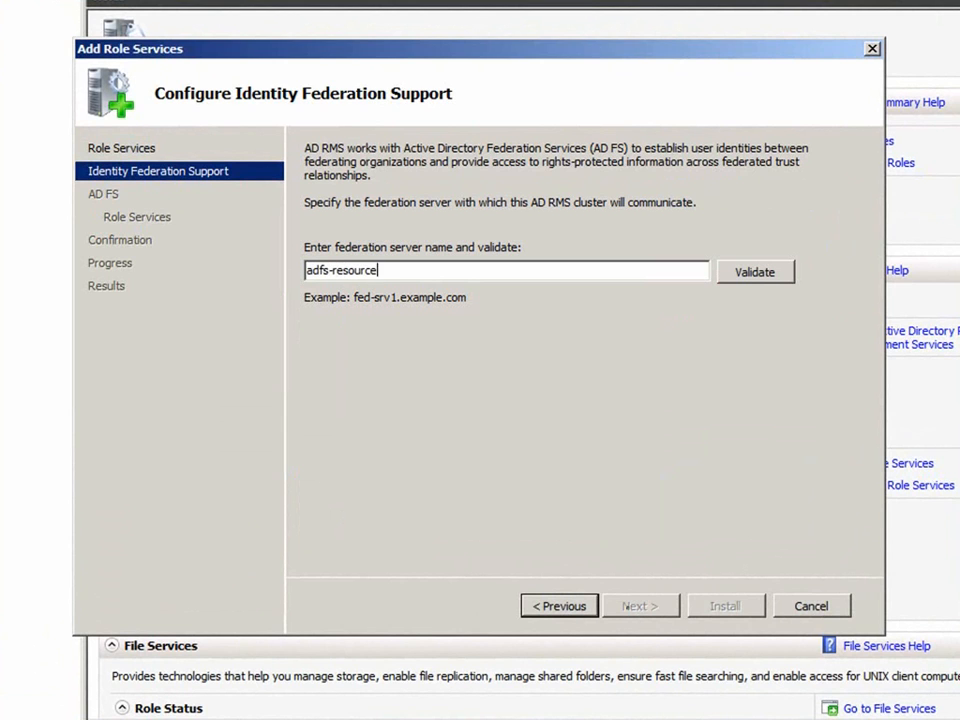
pyautogui.write('.cpandl.com')
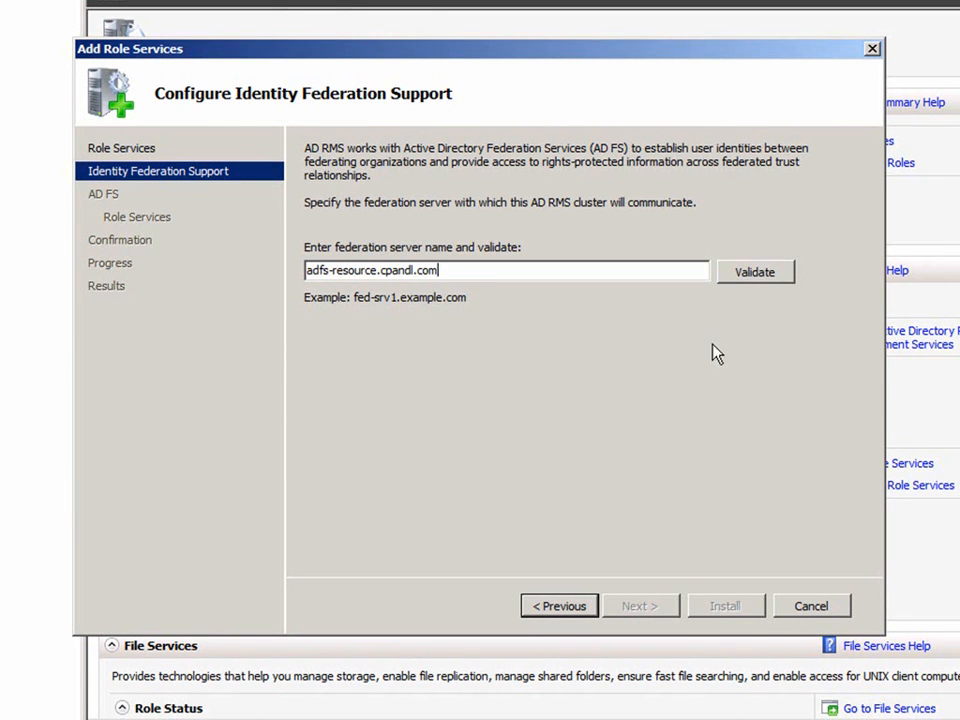
pyautogui.click(754, 271)
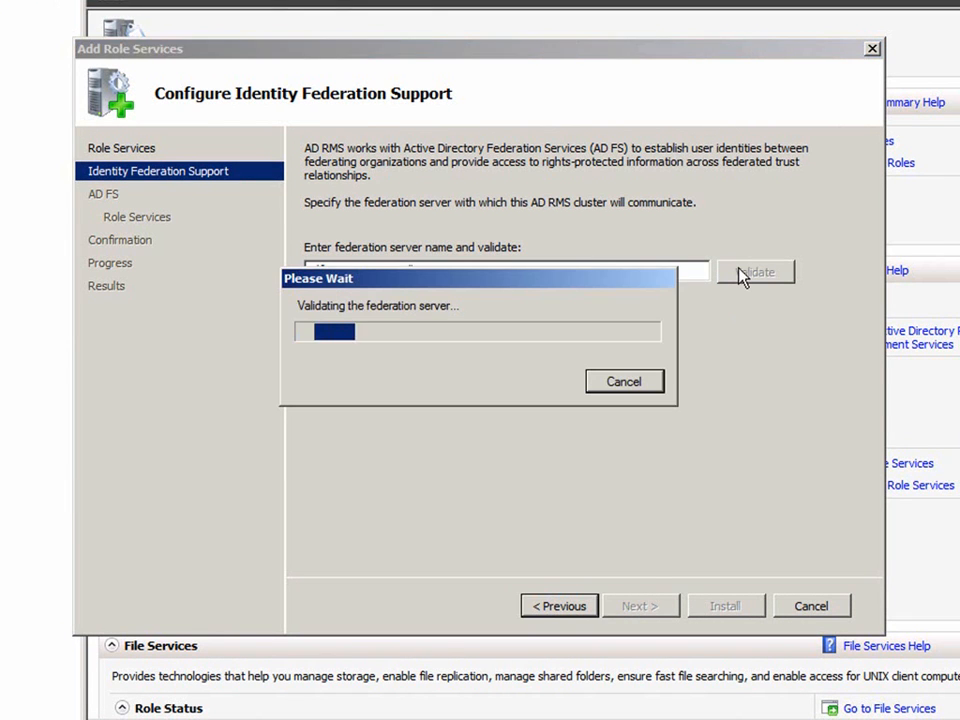
pyautogui.click(755, 271)
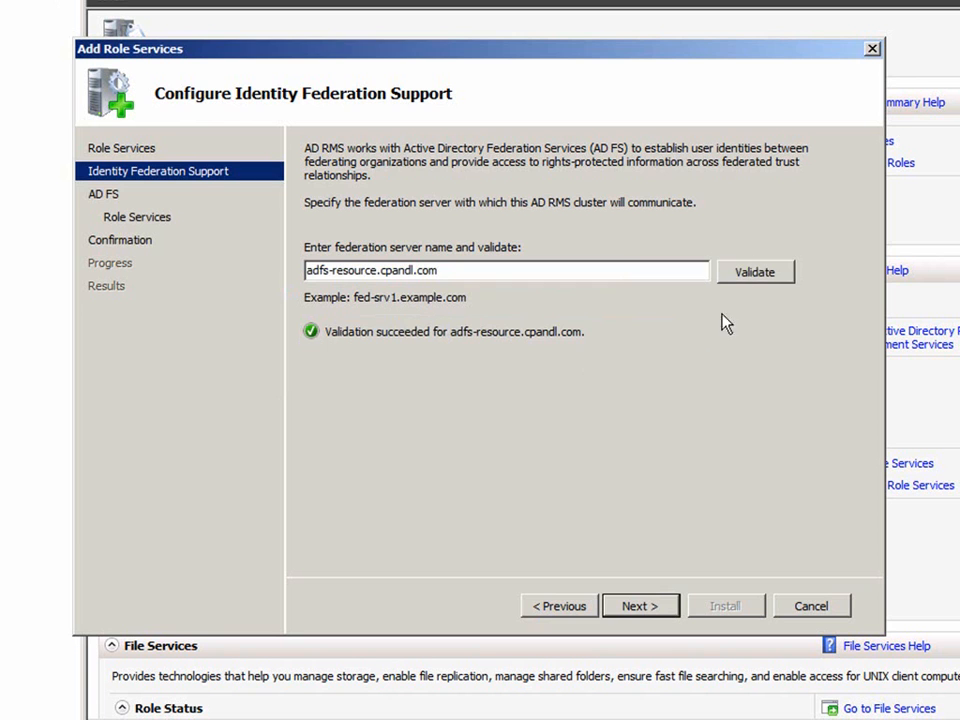
# - Advance past the validation, AD FS introduction and AD FS Role Services pages
pyautogui.click(640, 605)
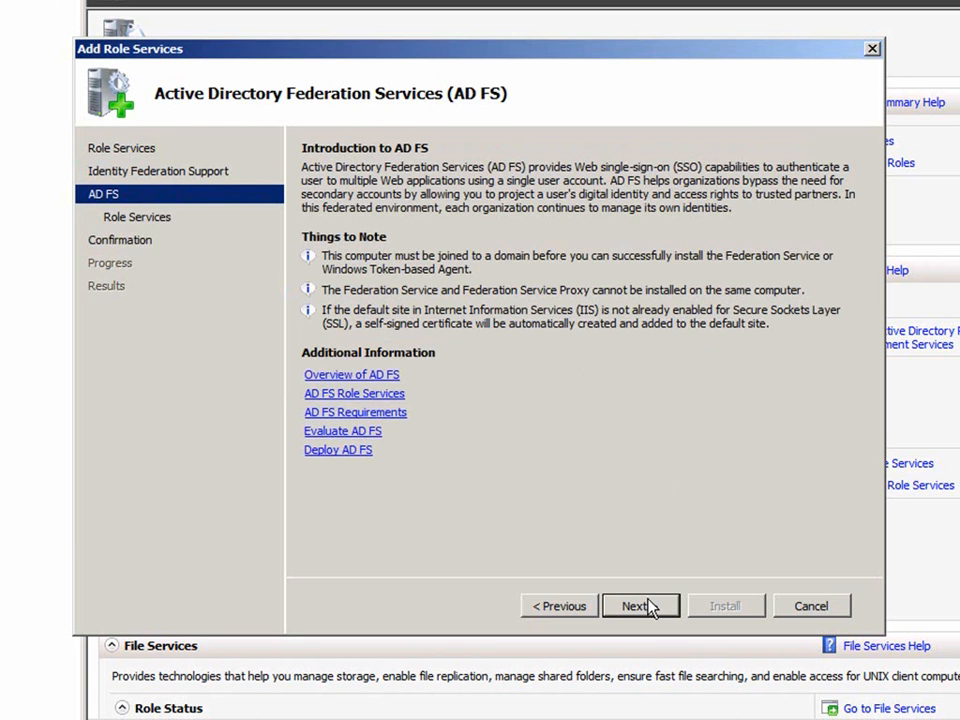
pyautogui.click(634, 606)
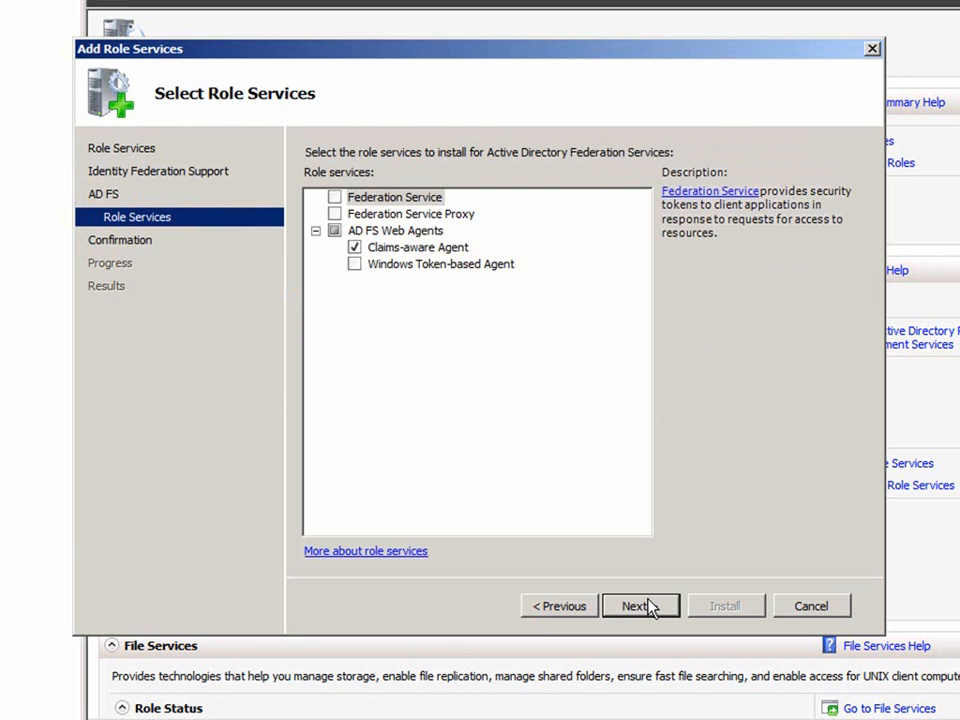
pyautogui.click(639, 605)
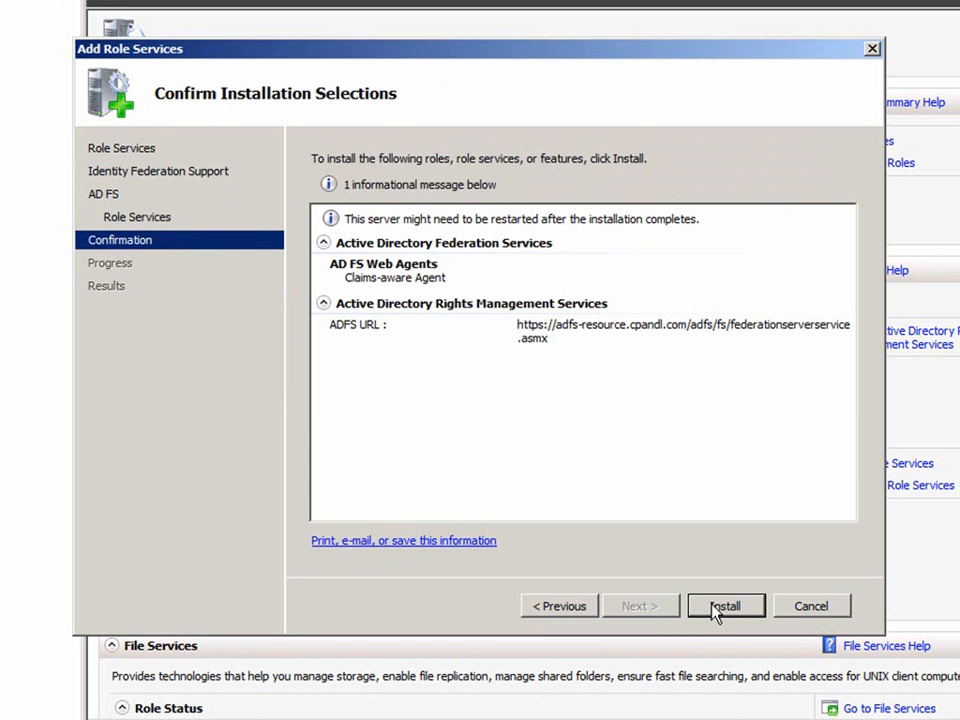
# - Install Identity Federation Support with the Claims-aware Agent, then close the finished wizard
pyautogui.click(725, 605)
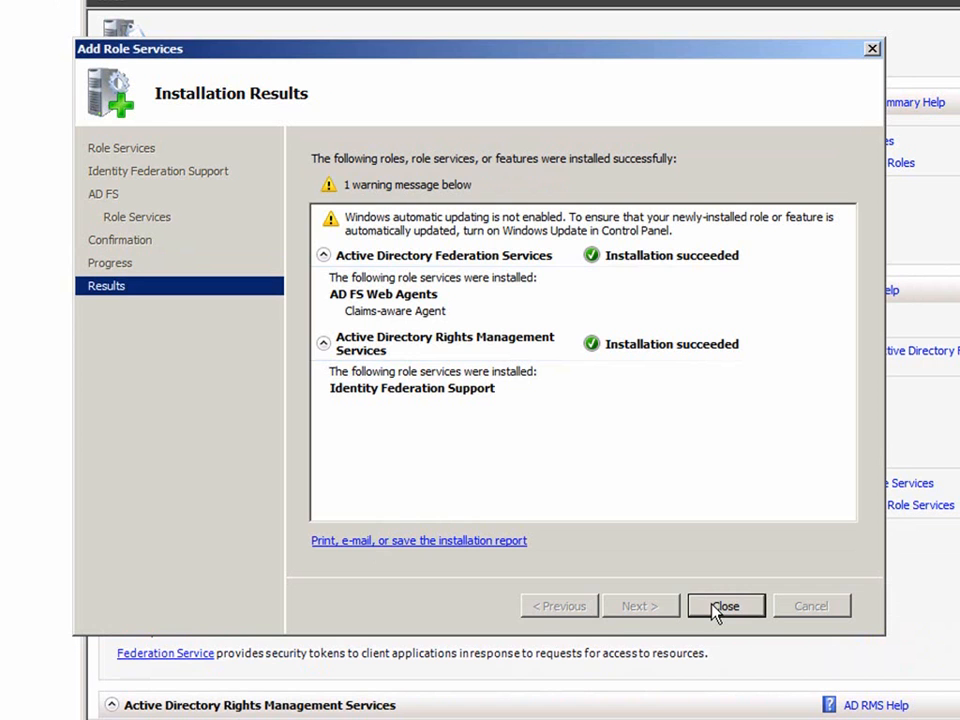
pyautogui.click(725, 605)
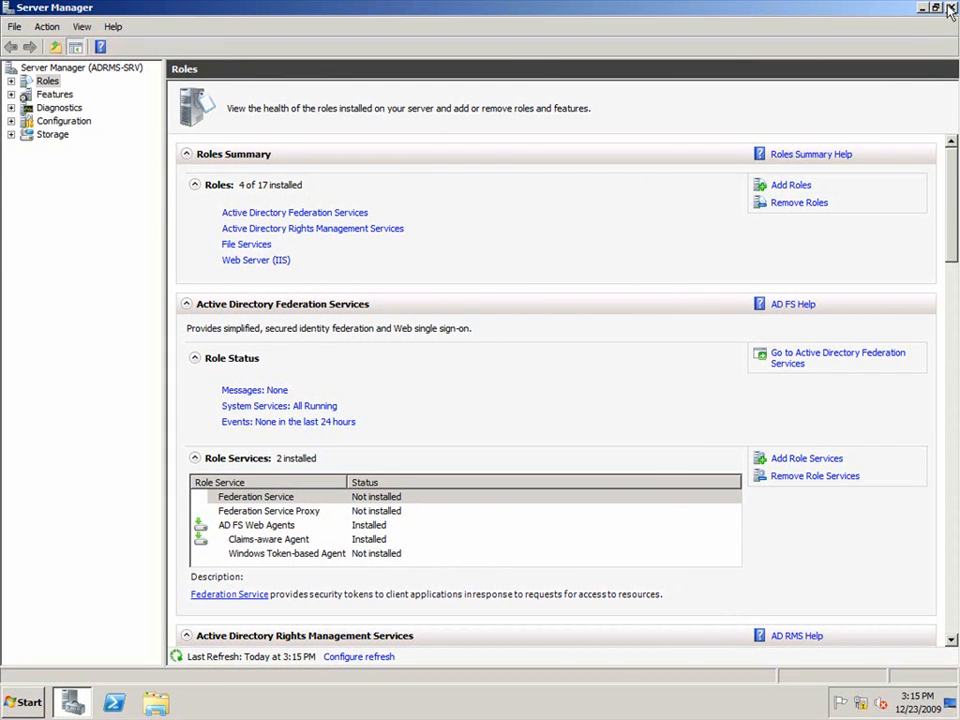
# - Close Server Manager and launch the AD RMS console maximized on adrms-srv.cpandl.com
pyautogui.click(950, 8)
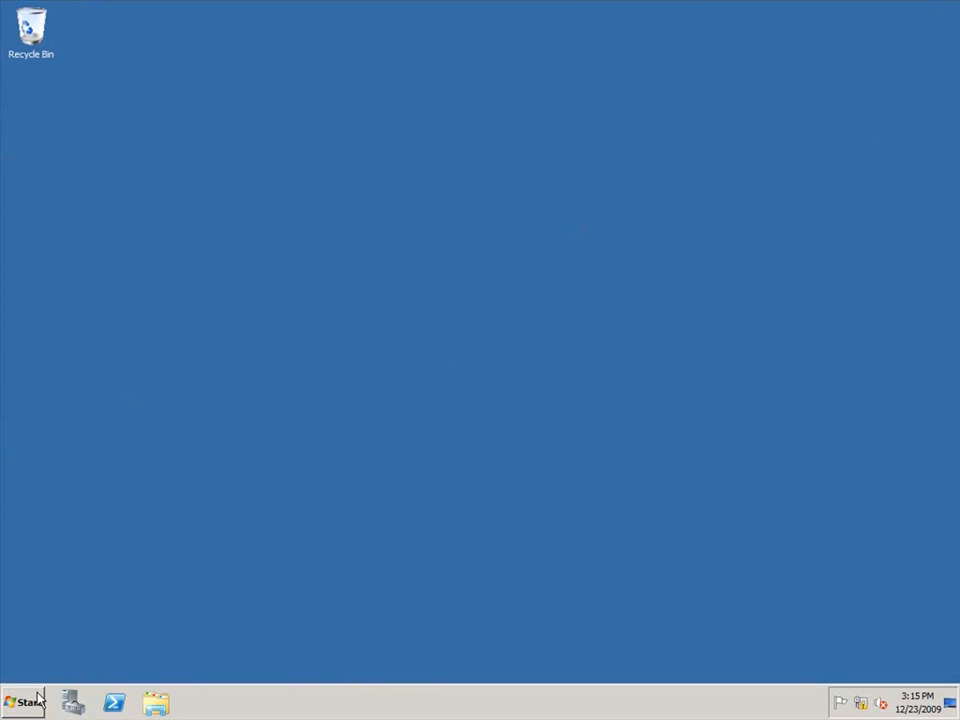
pyautogui.click(25, 703)
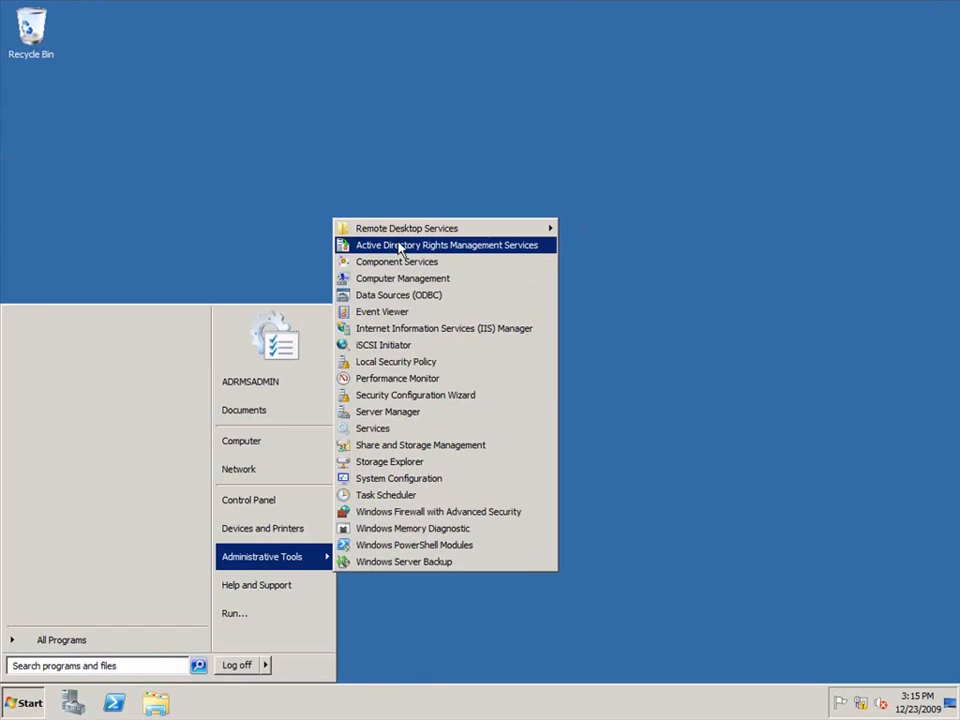
pyautogui.click(446, 245)
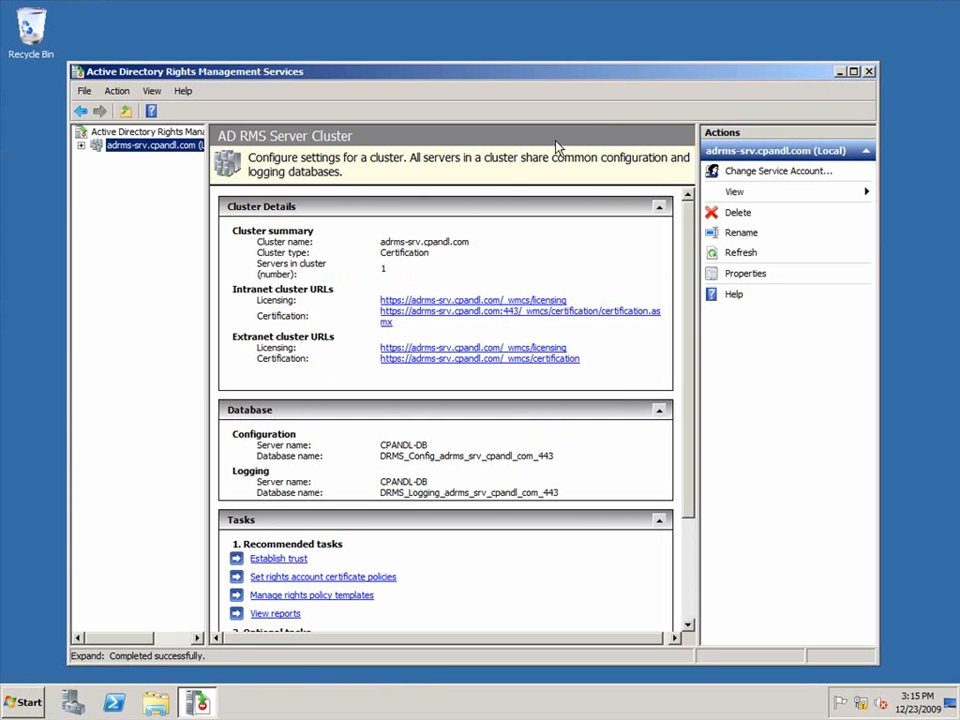
pyautogui.click(852, 71)
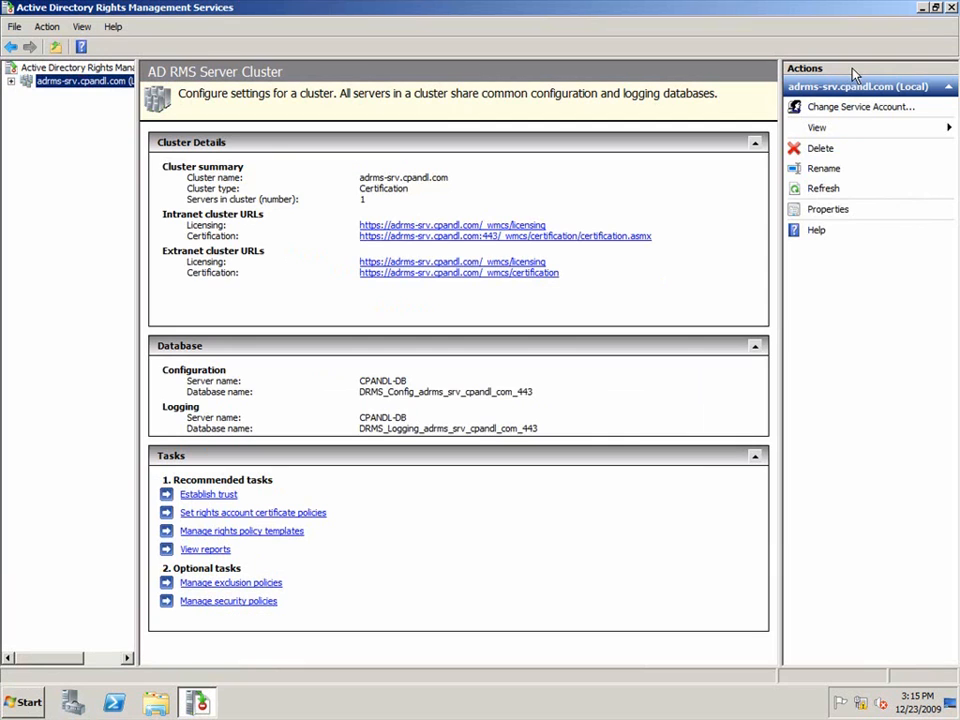
# - Enable Federated Identity Support under the cluster's Trust Policies and open its properties
pyautogui.click(83, 81)
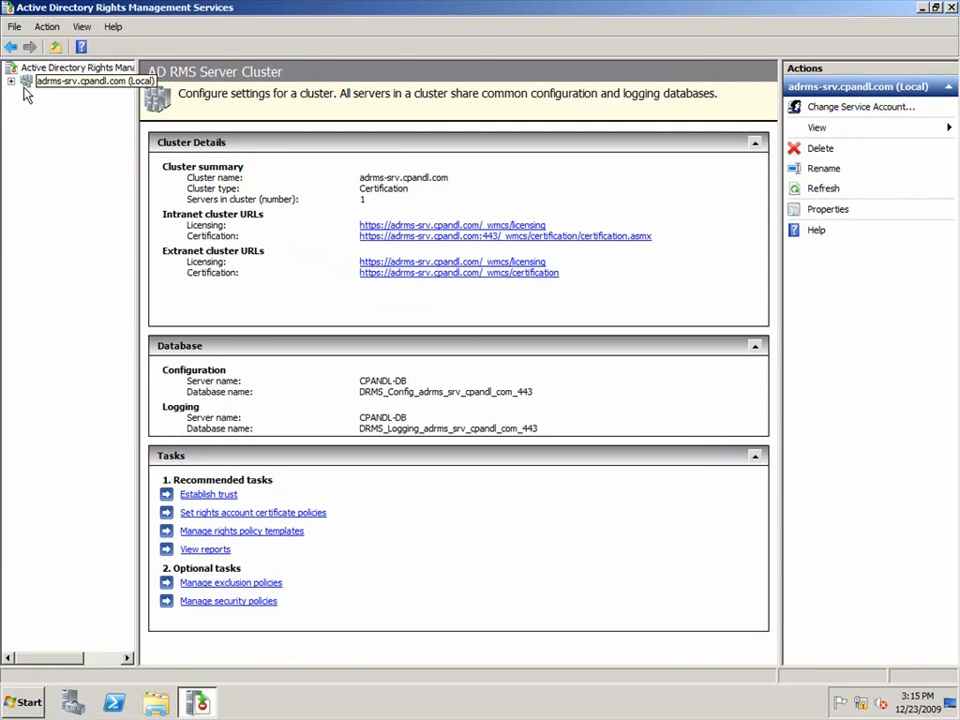
pyautogui.click(27, 81)
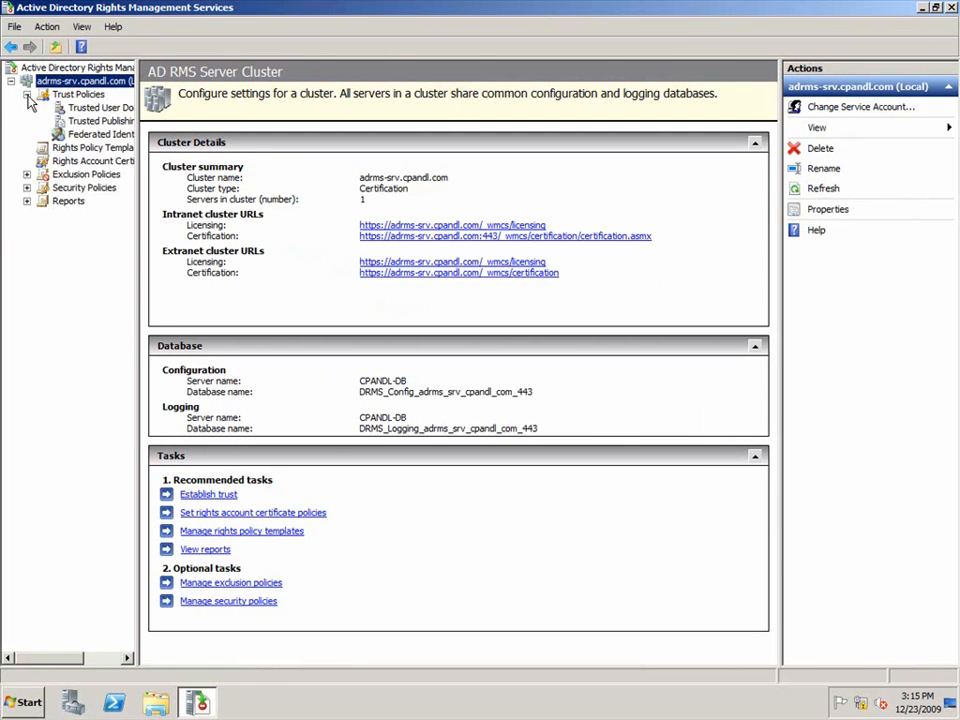
pyautogui.click(120, 133)
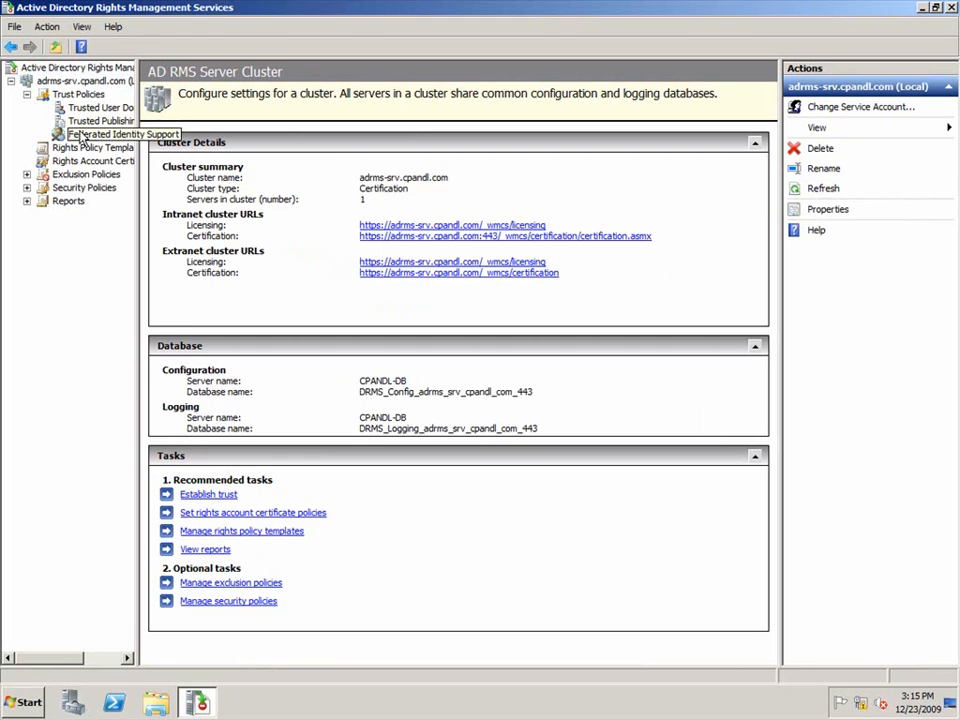
pyautogui.click(103, 133)
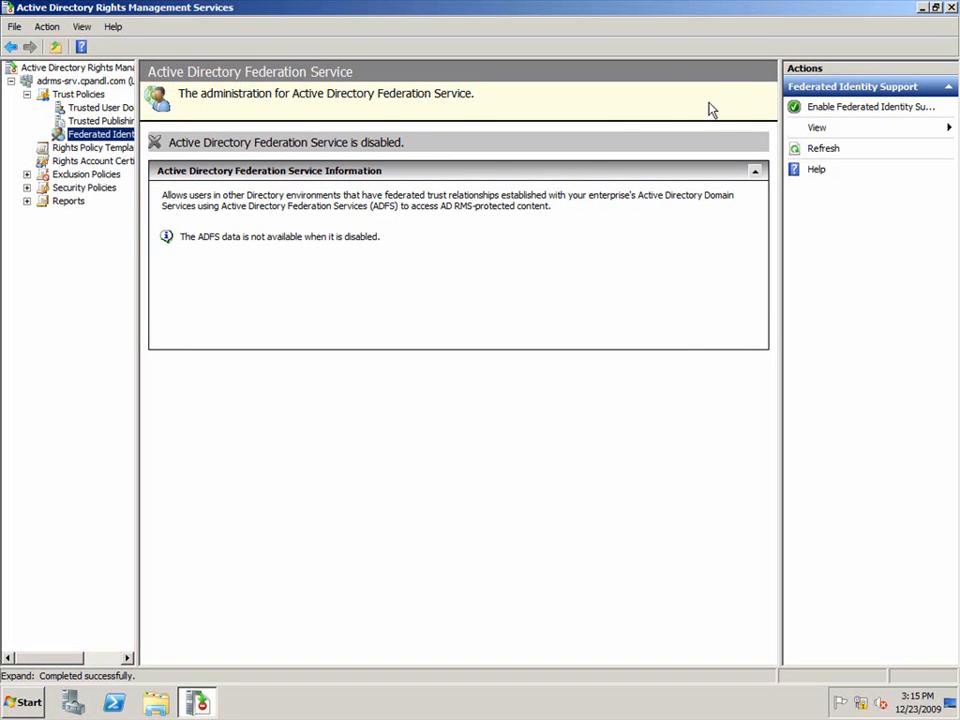
pyautogui.click(868, 107)
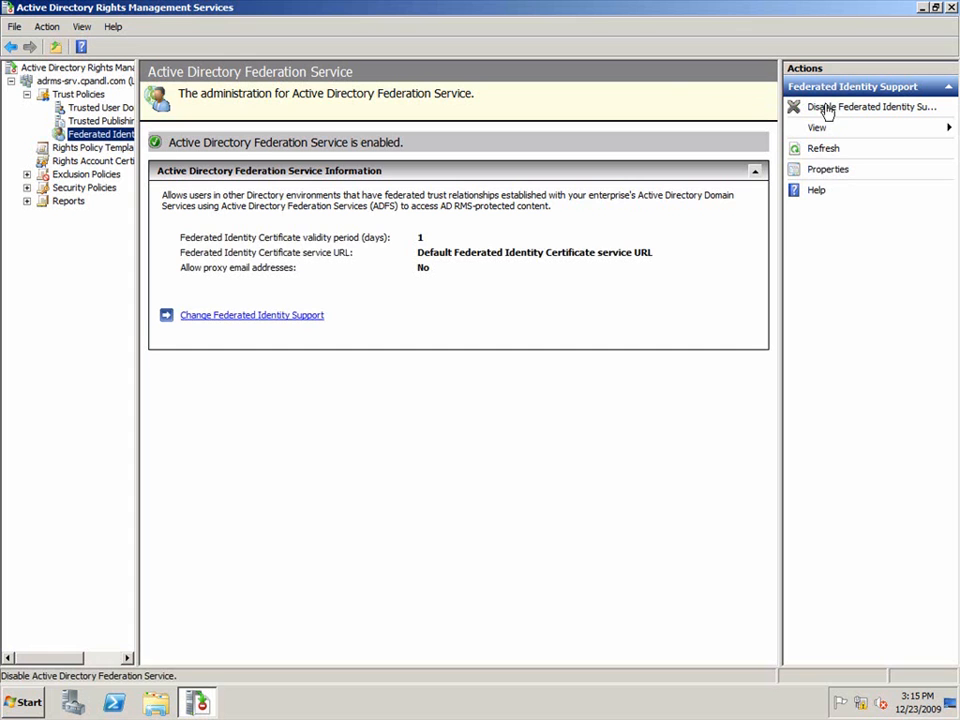
pyautogui.click(827, 169)
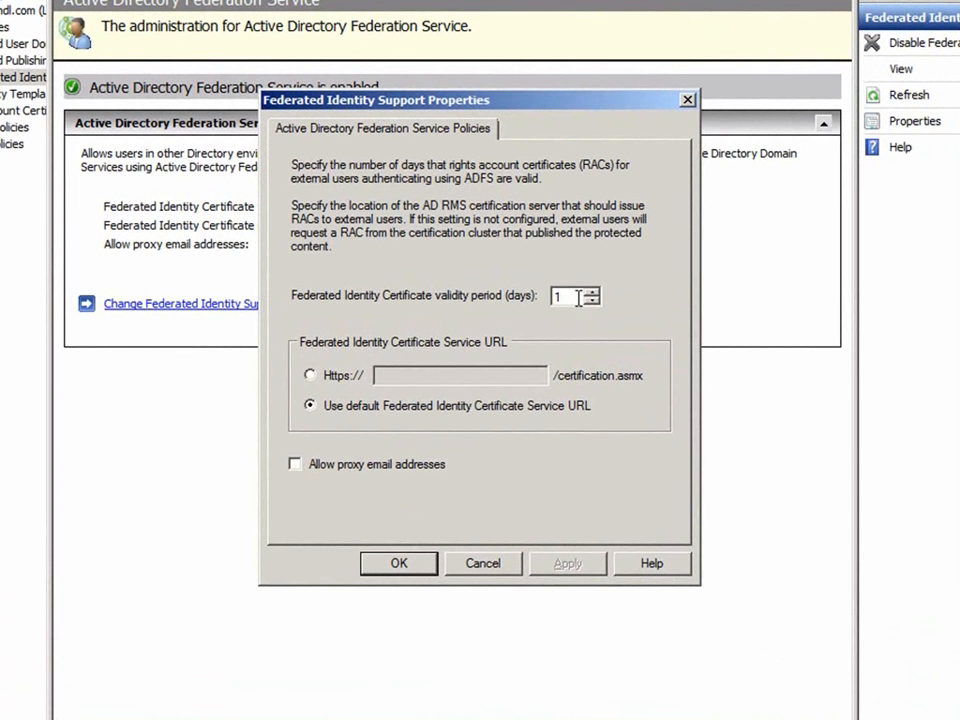
# - Save a 7-day federated identity certificate validity period and close the AD RMS console
pyautogui.write('7')
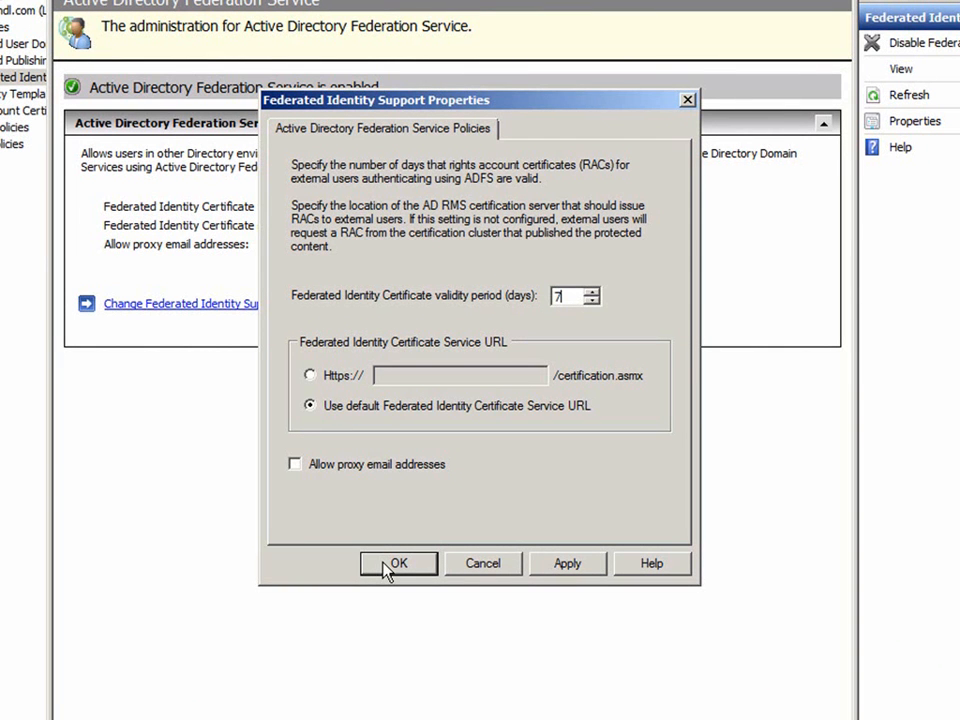
pyautogui.click(398, 563)
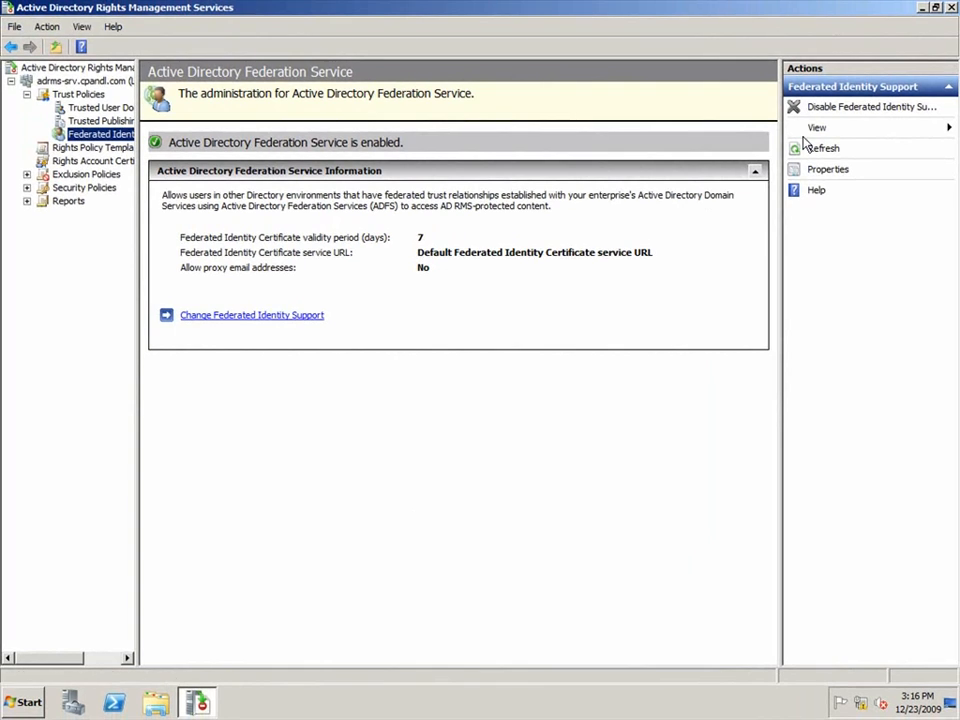
pyautogui.click(951, 7)
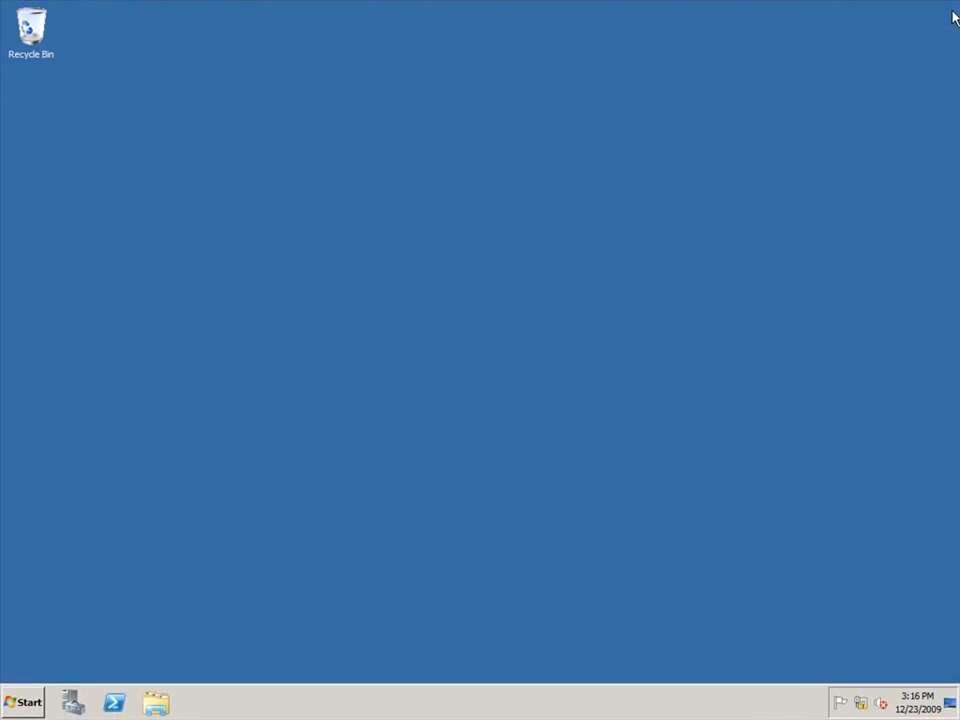